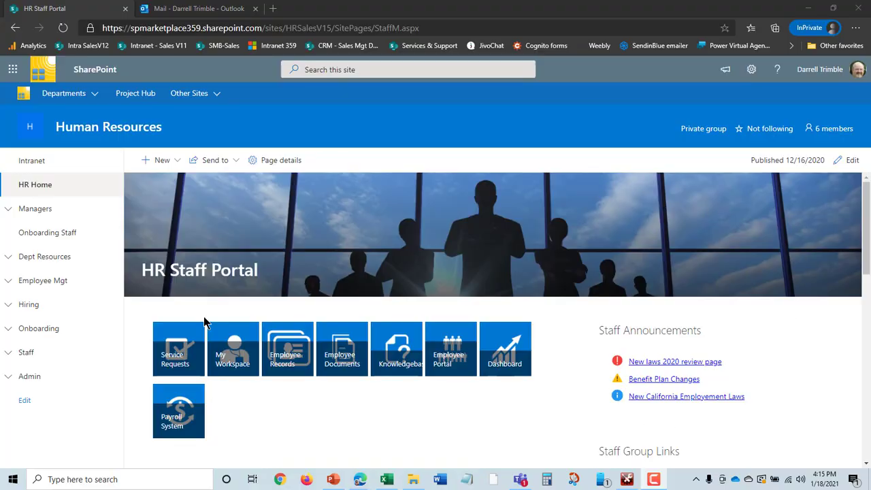
pyautogui.moveTo(824, 88)
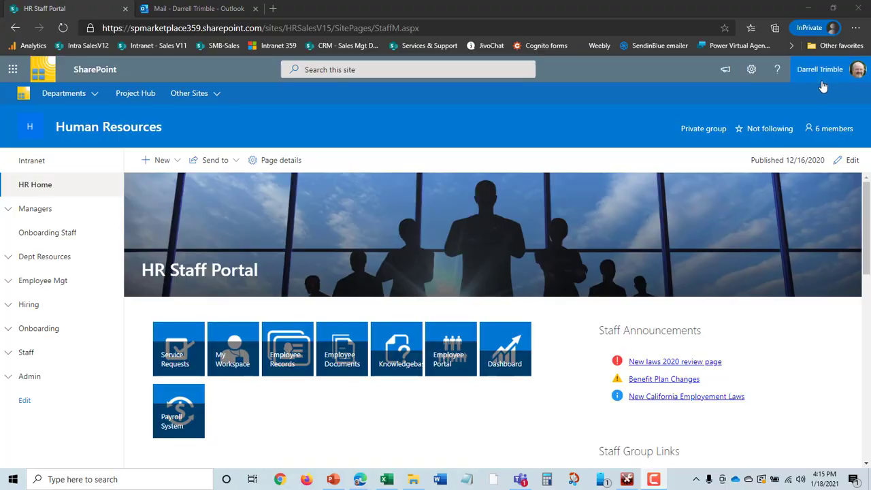
pyautogui.moveTo(343, 275)
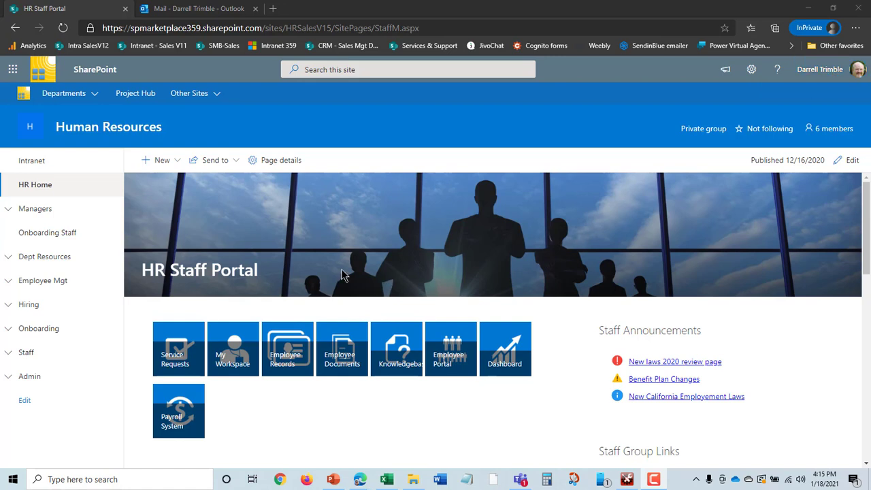
pyautogui.moveTo(423, 429)
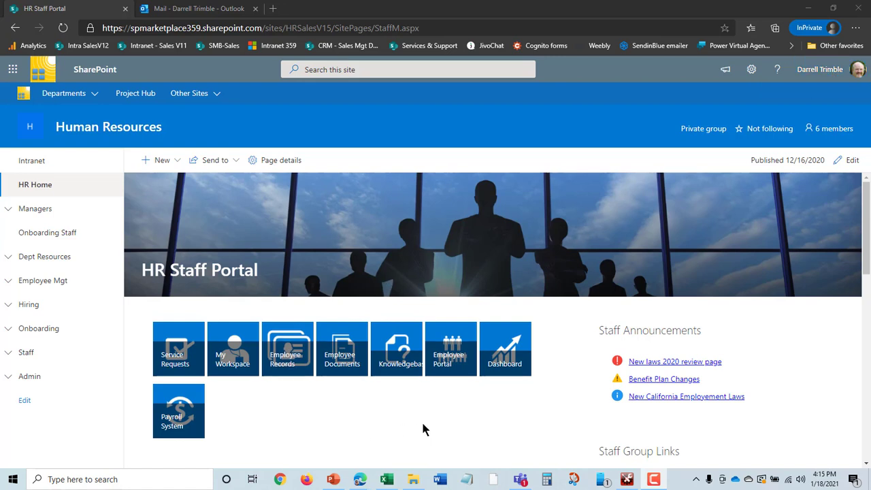
pyautogui.moveTo(438, 430)
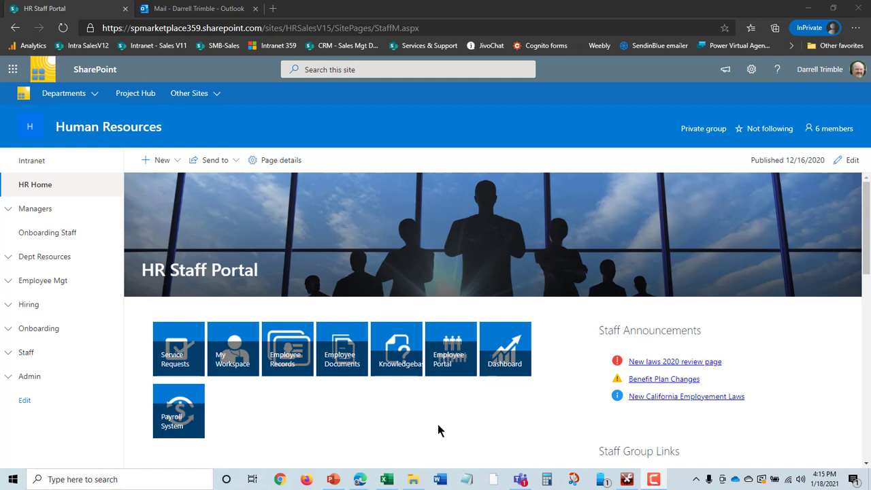
pyautogui.moveTo(469, 428)
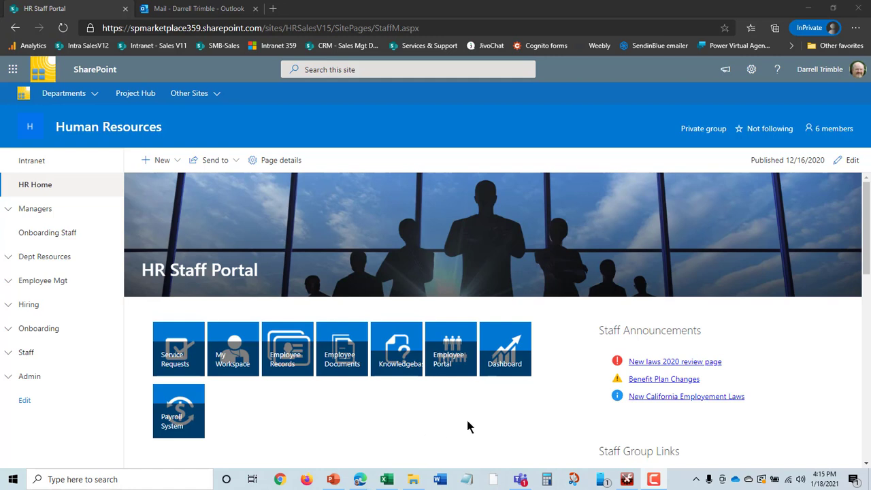
pyautogui.moveTo(161, 376)
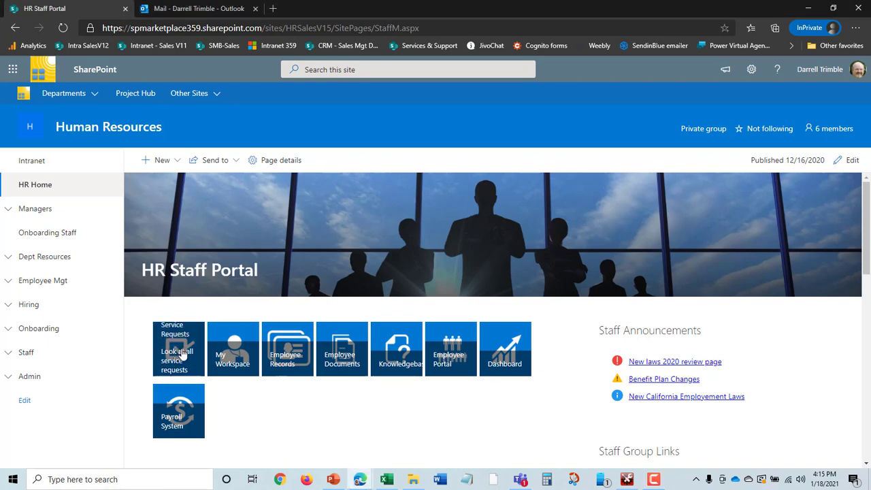
# Step: Open the Service Requests list and select request 13 about what to do after having a baby
pyautogui.click(179, 348)
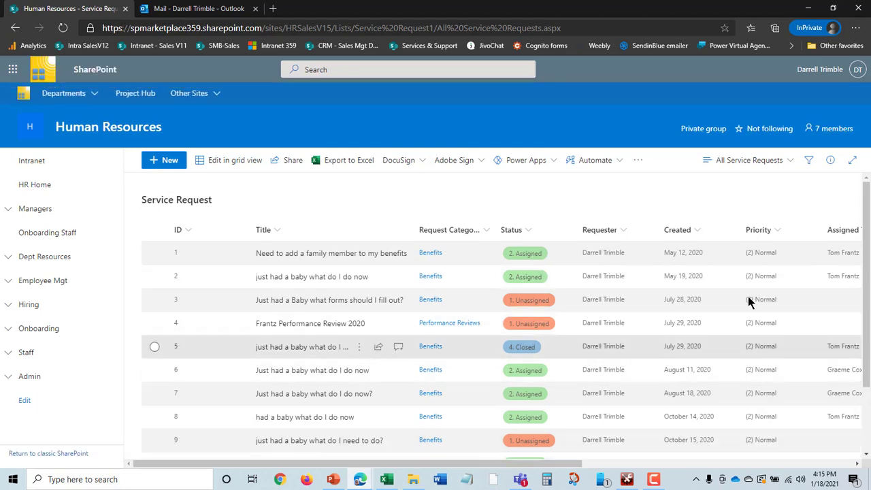
pyautogui.scroll(-3)
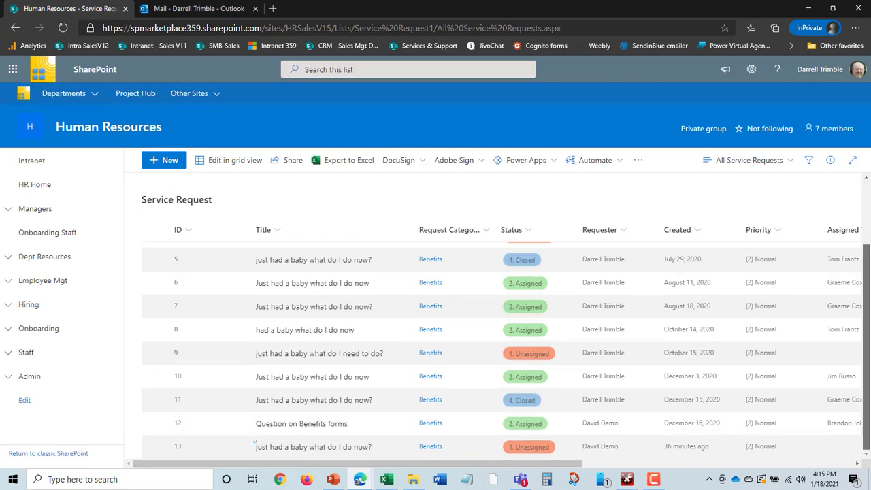
pyautogui.moveTo(446, 452)
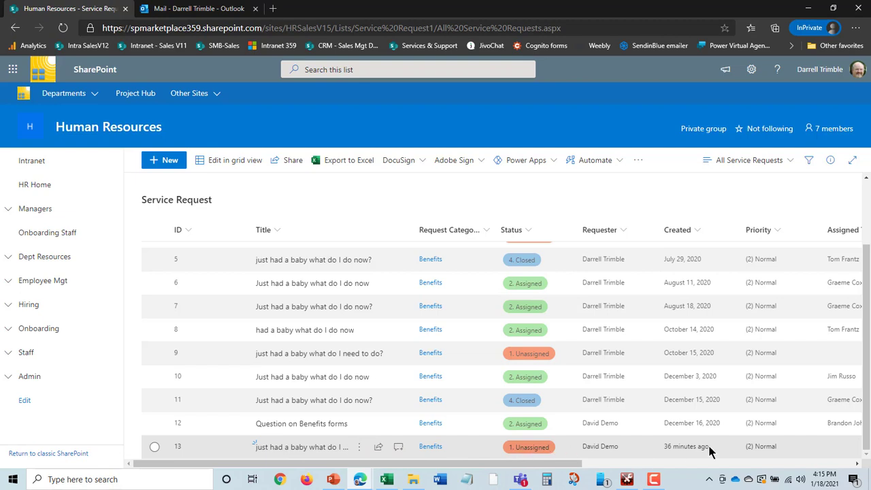
pyautogui.moveTo(299, 447)
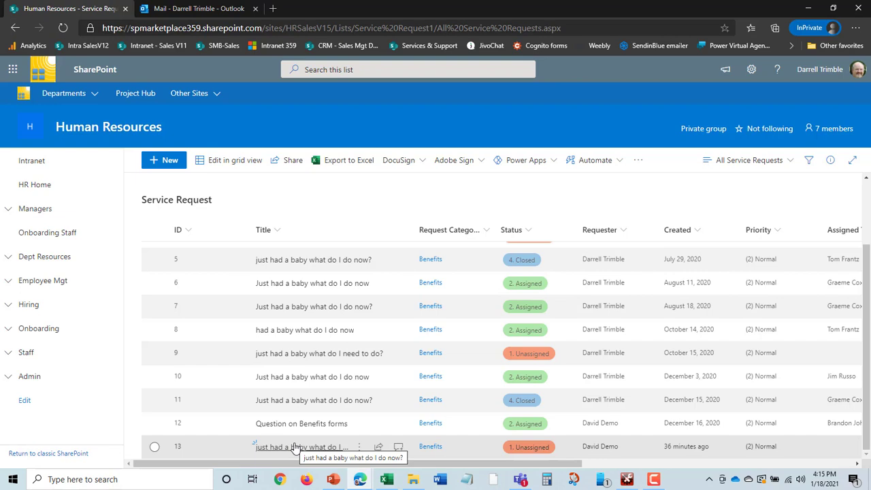
pyautogui.moveTo(211, 448)
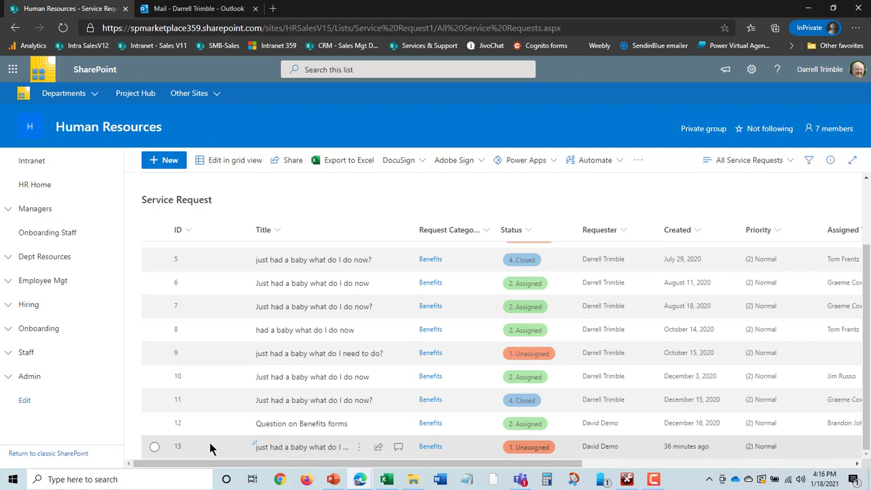
pyautogui.click(156, 446)
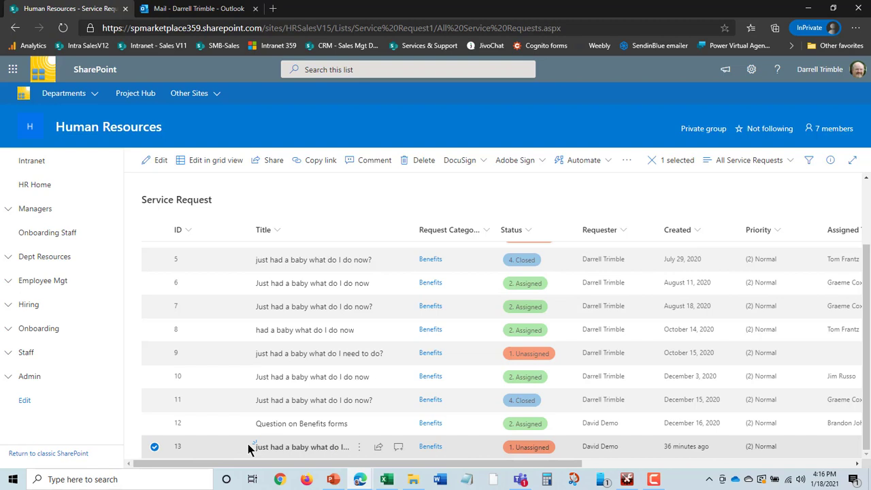
pyautogui.moveTo(44, 256)
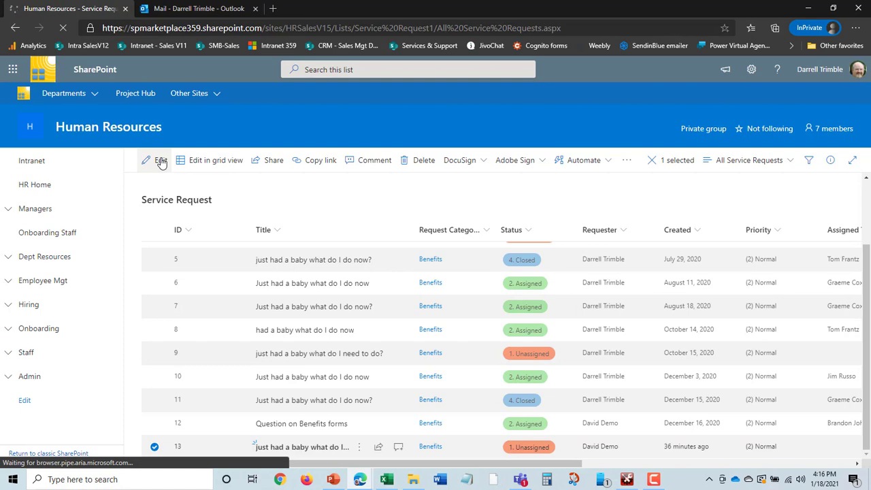
# Step: Open the edit form for request 13 'just had a baby what do I do now?'
pyautogui.click(161, 161)
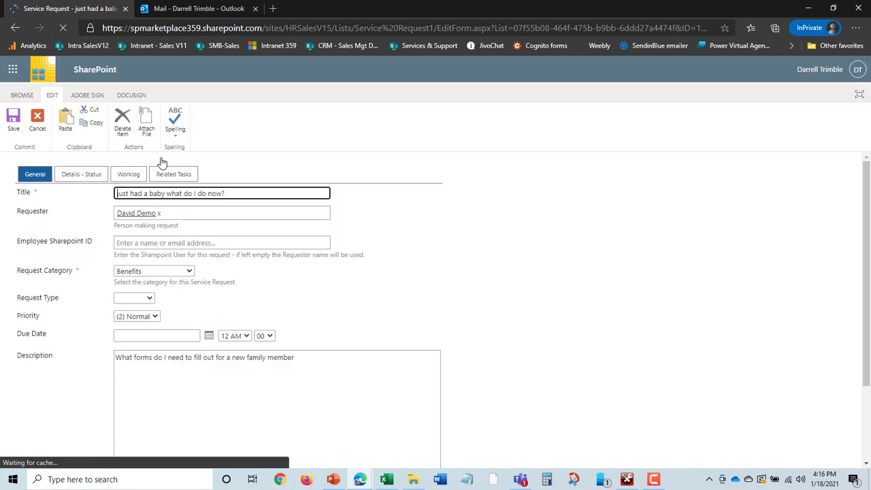
pyautogui.moveTo(361, 170)
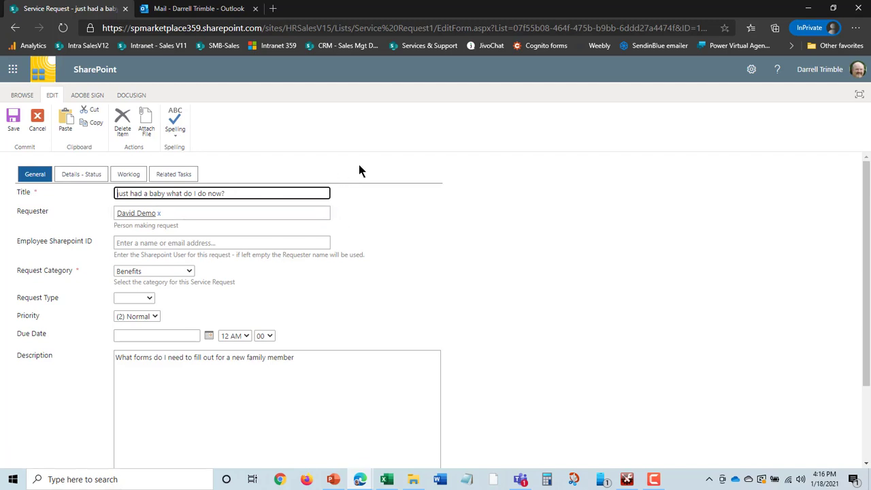
pyautogui.moveTo(150, 265)
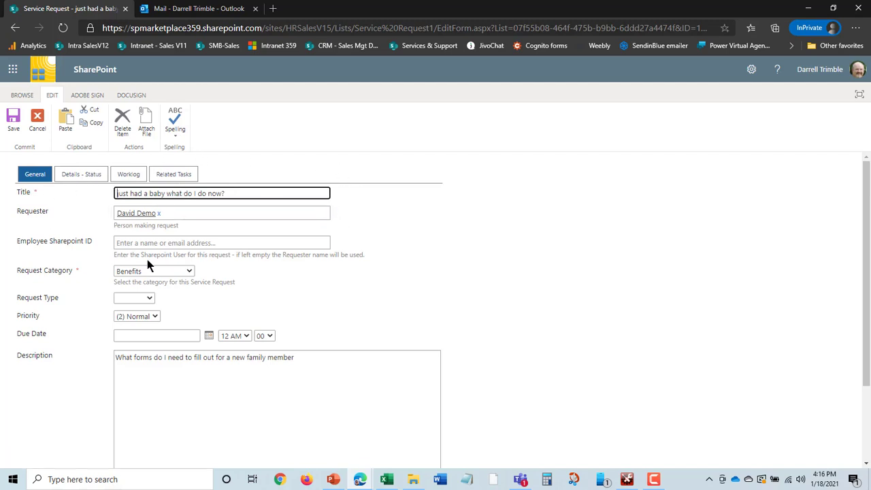
pyautogui.moveTo(82, 174)
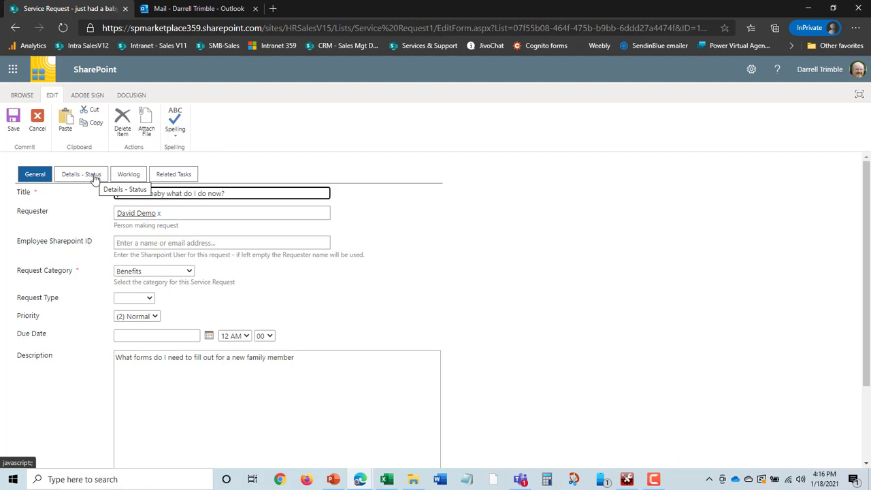
pyautogui.moveTo(333, 207)
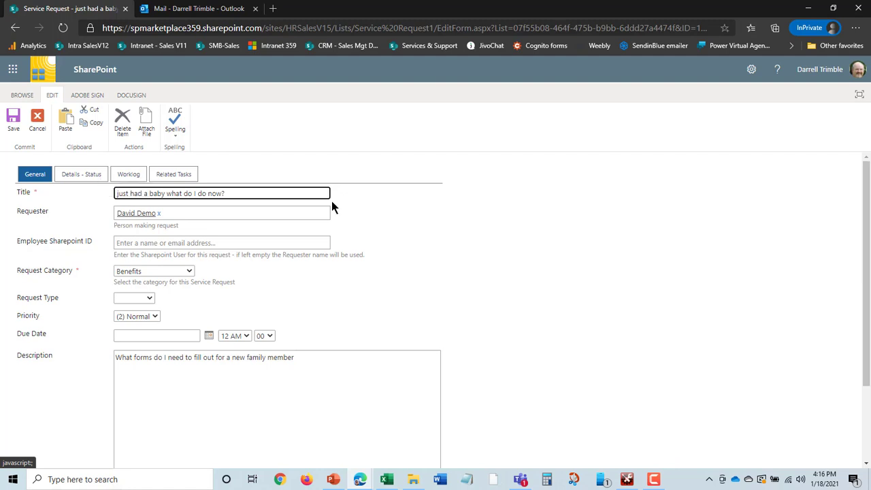
pyautogui.moveTo(808, 67)
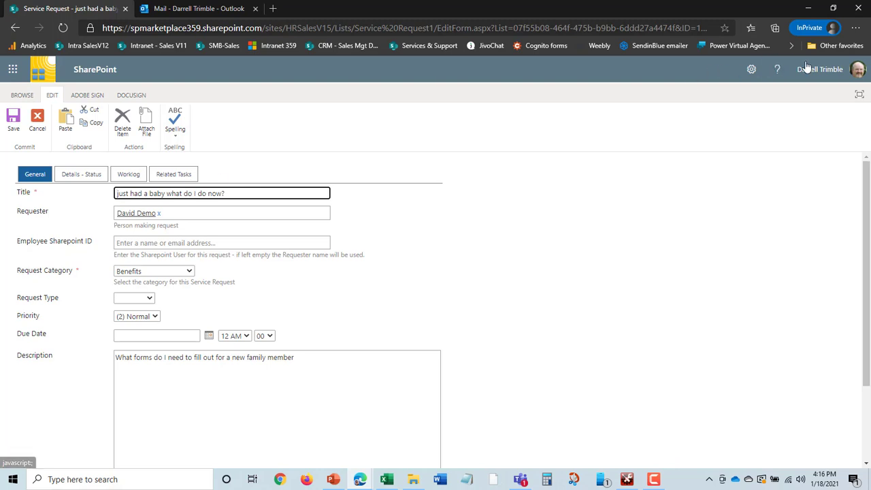
pyautogui.moveTo(819, 68)
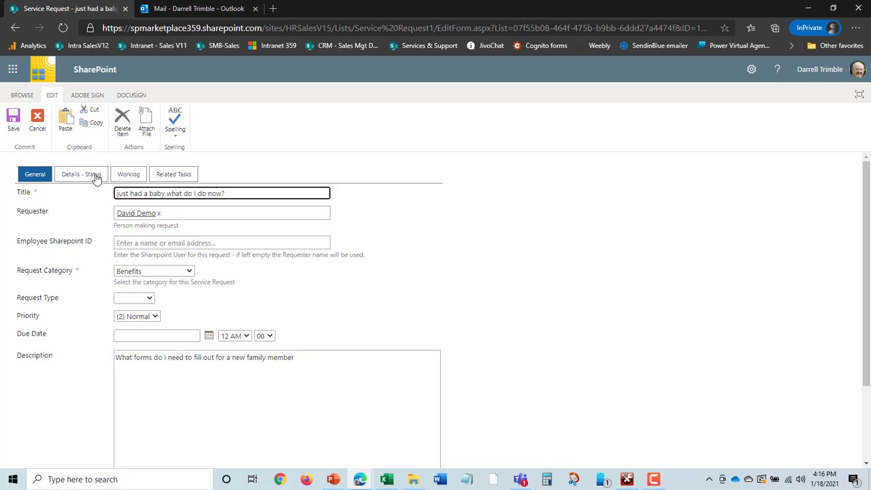
pyautogui.click(82, 175)
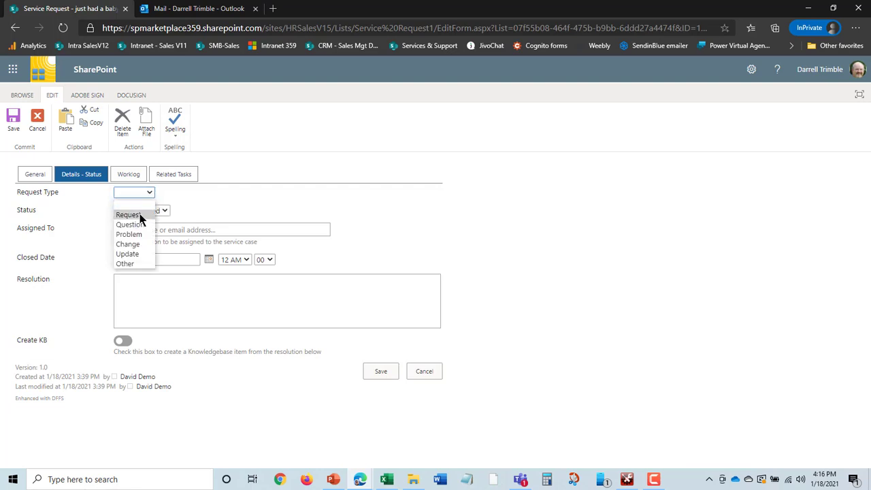
pyautogui.click(128, 223)
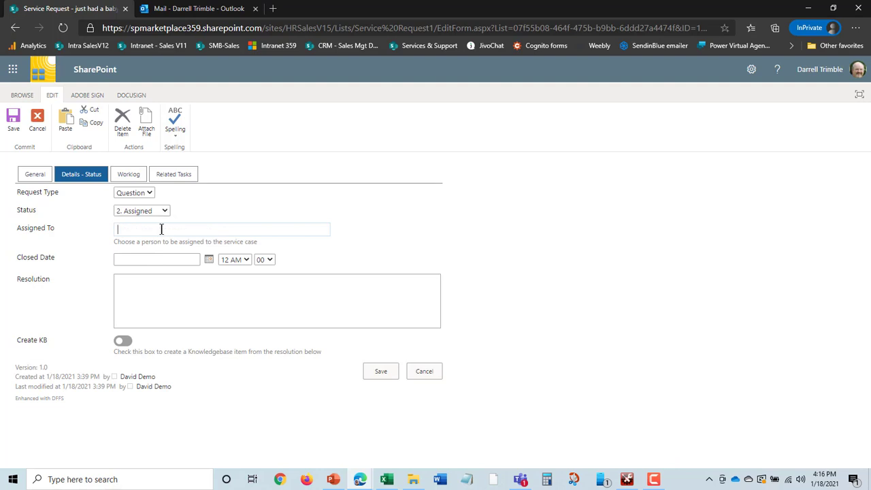
pyautogui.write('bran')
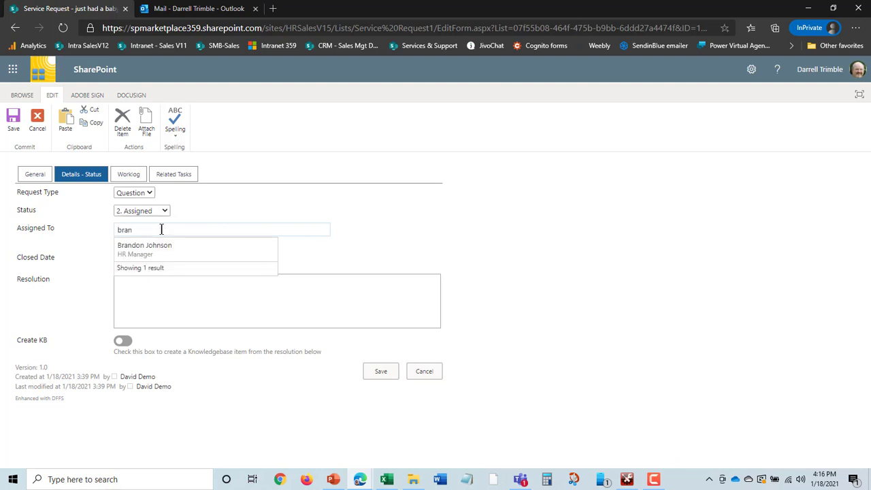
pyautogui.click(145, 250)
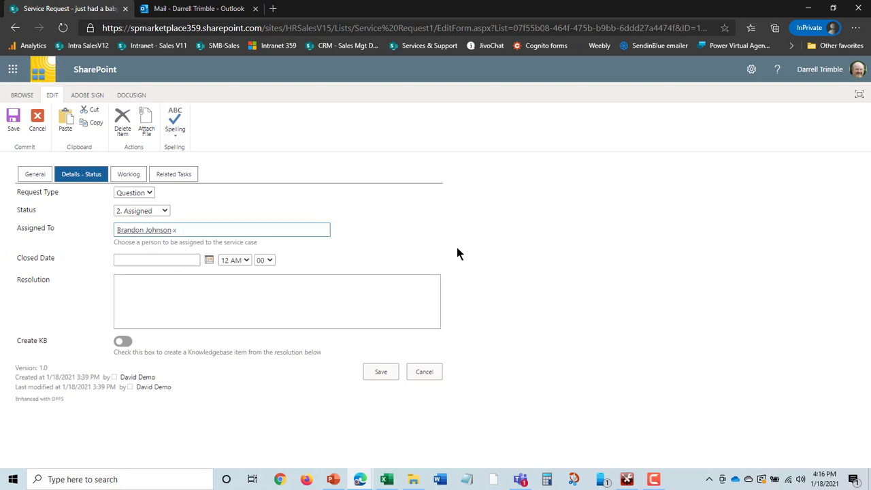
pyautogui.moveTo(214, 281)
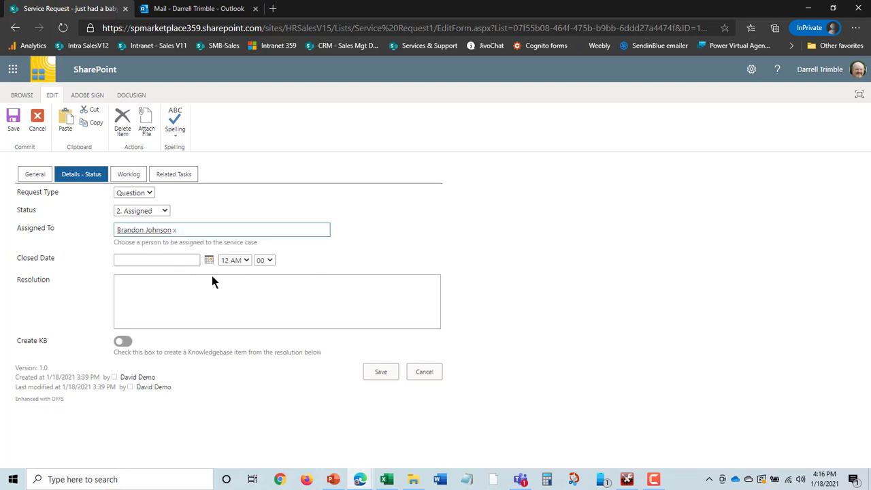
pyautogui.moveTo(74, 343)
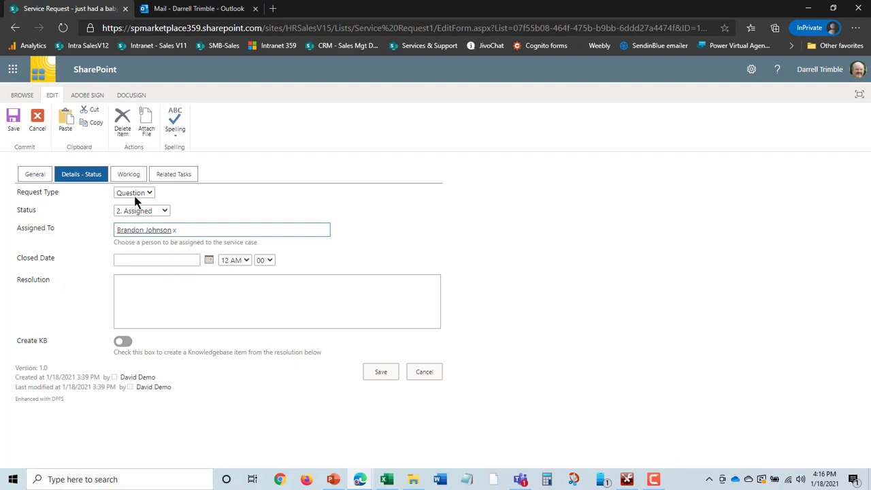
# Step: Add the worklog note 'Make sure you use the 2021 forms' and save the request
pyautogui.click(128, 175)
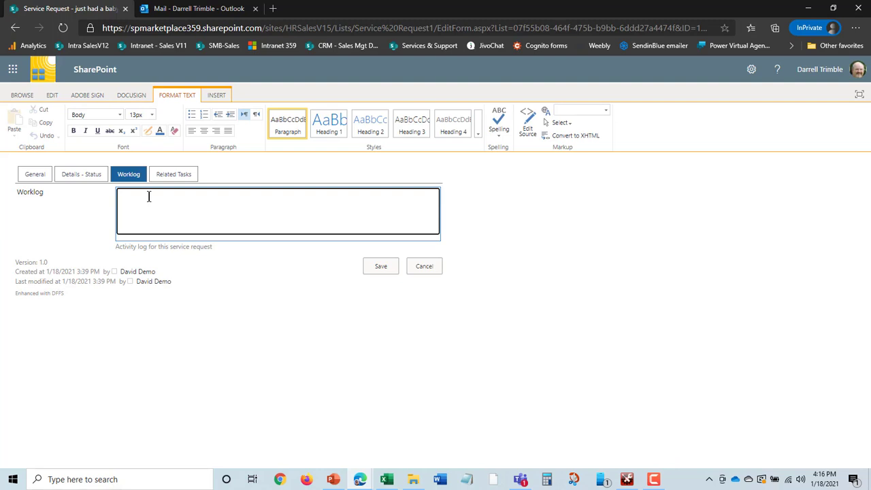
pyautogui.write('Make sure')
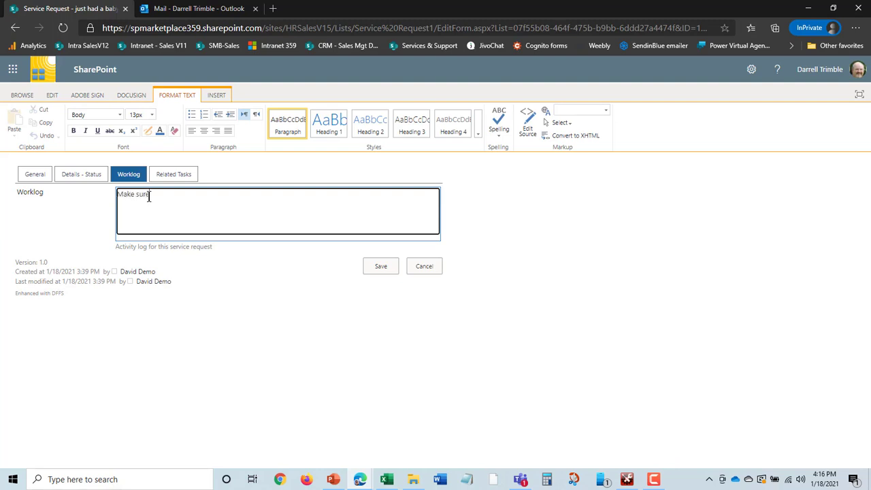
pyautogui.write('you use the')
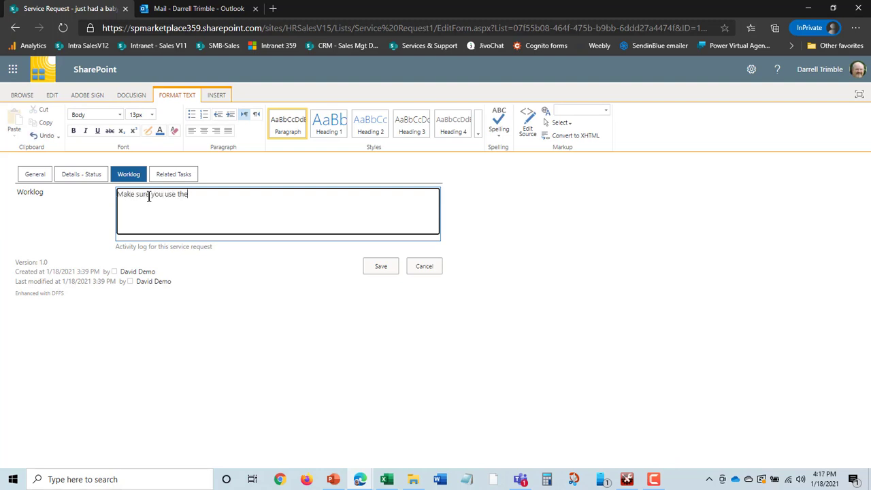
pyautogui.write('2')
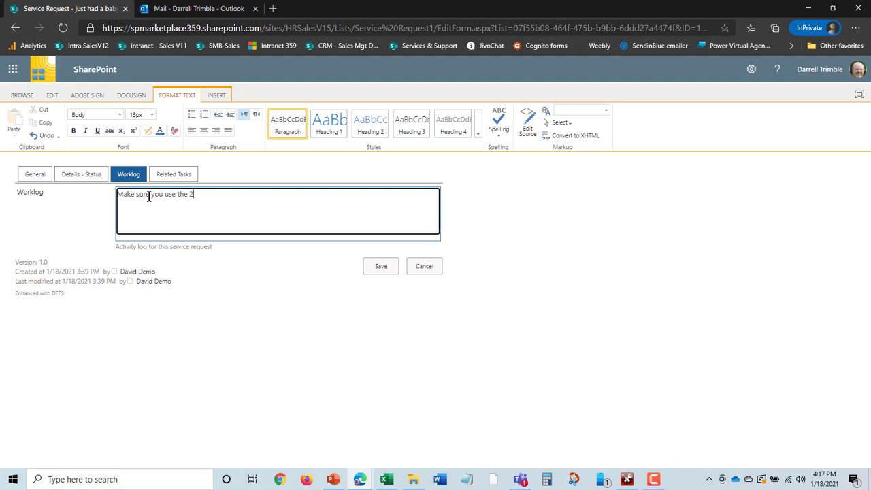
pyautogui.write('021')
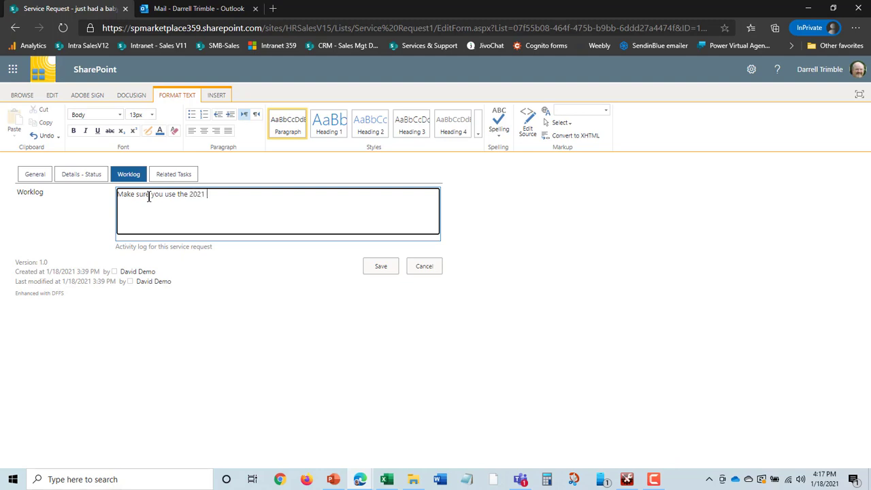
pyautogui.write('forms')
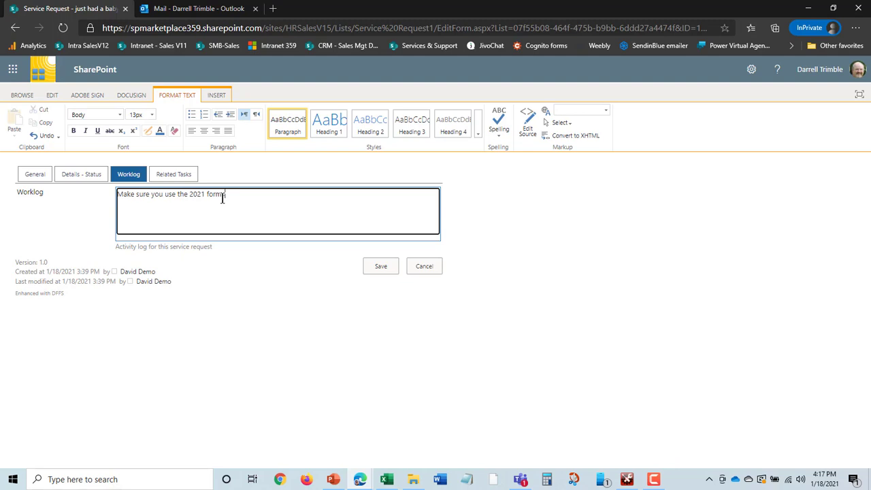
pyautogui.write('s')
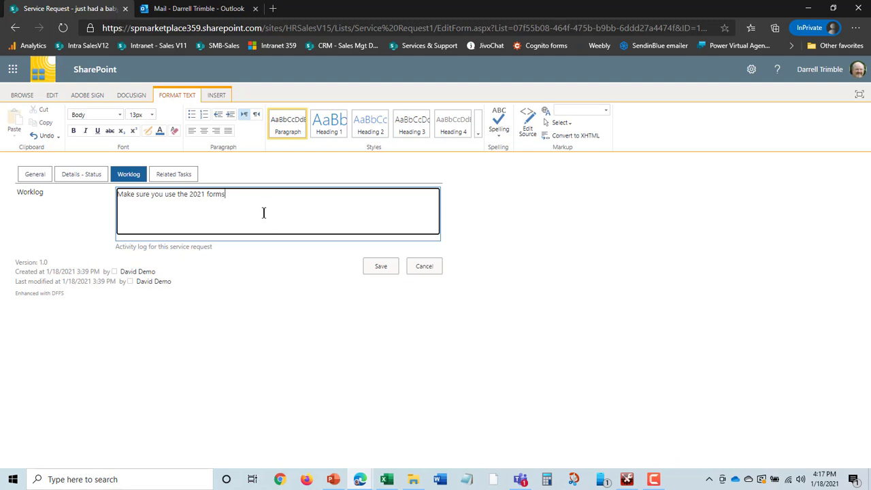
pyautogui.moveTo(223, 207)
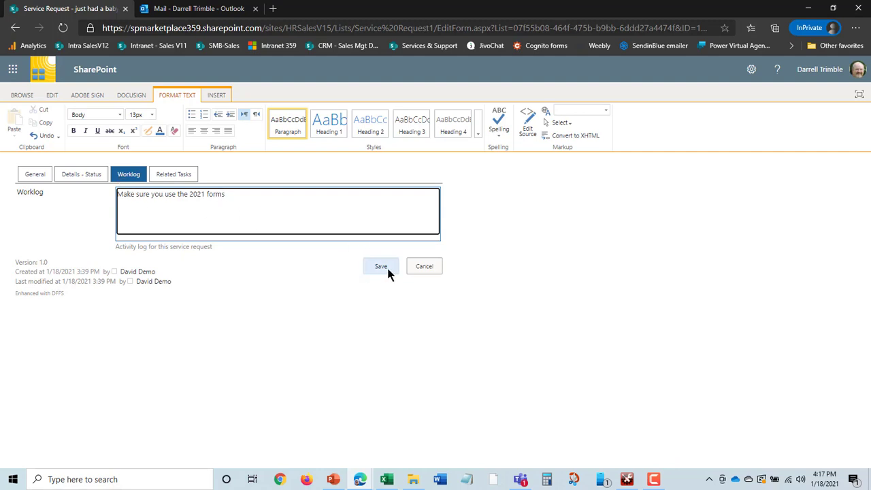
pyautogui.click(381, 266)
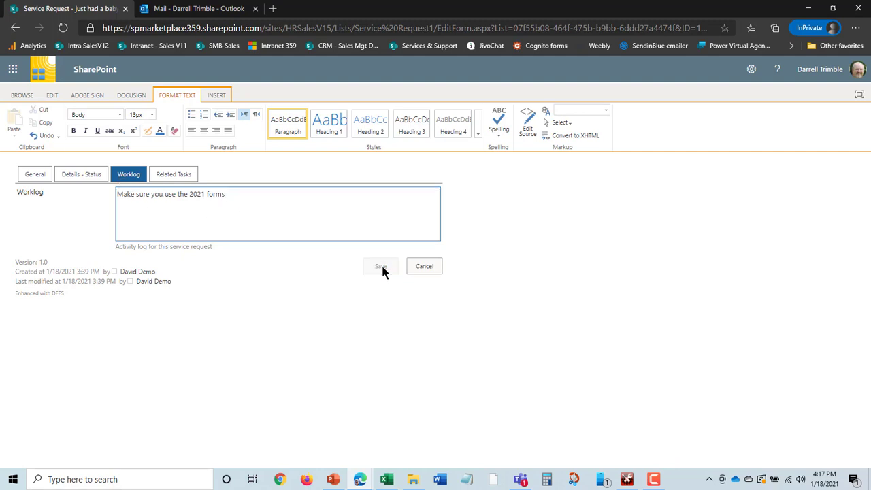
pyautogui.click(379, 266)
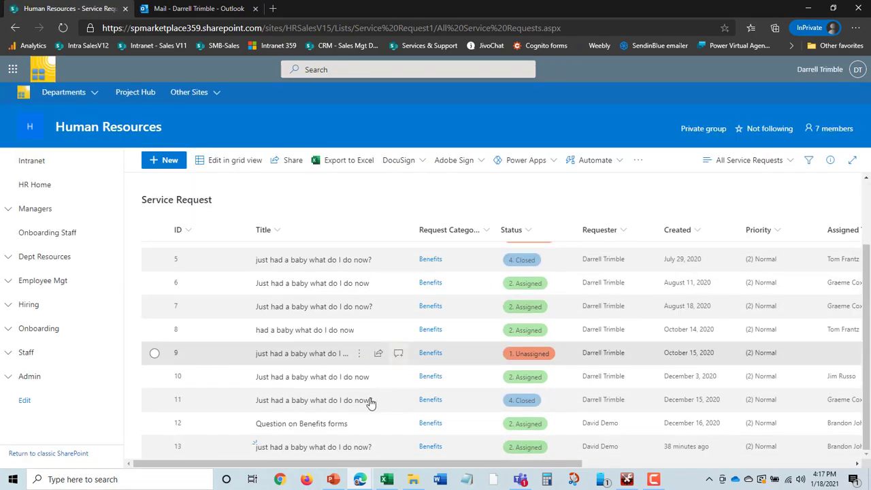
pyautogui.moveTo(397, 354)
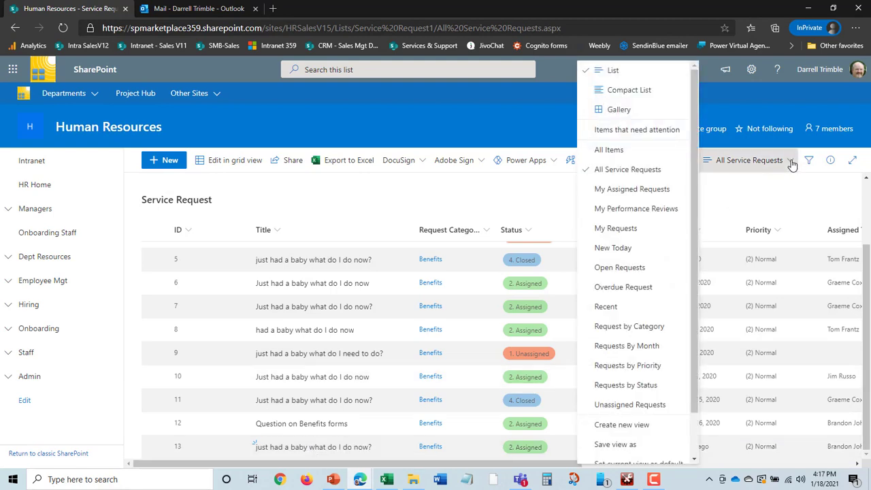
pyautogui.moveTo(631, 188)
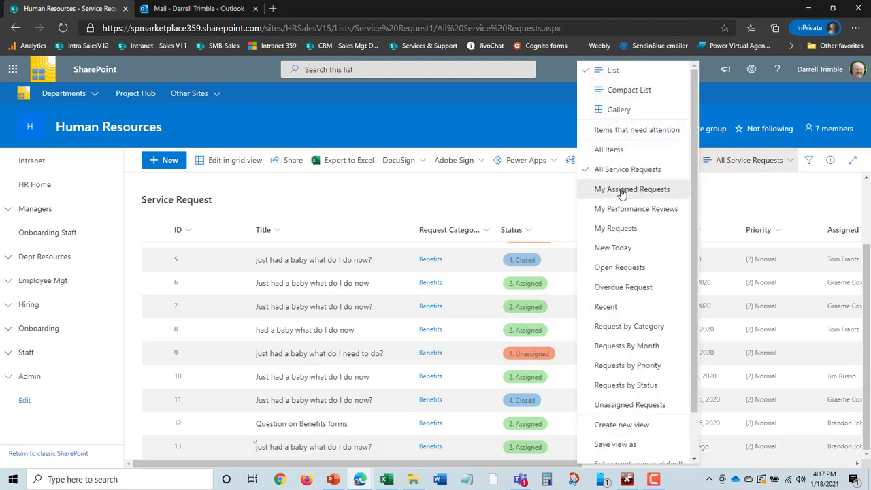
pyautogui.click(632, 188)
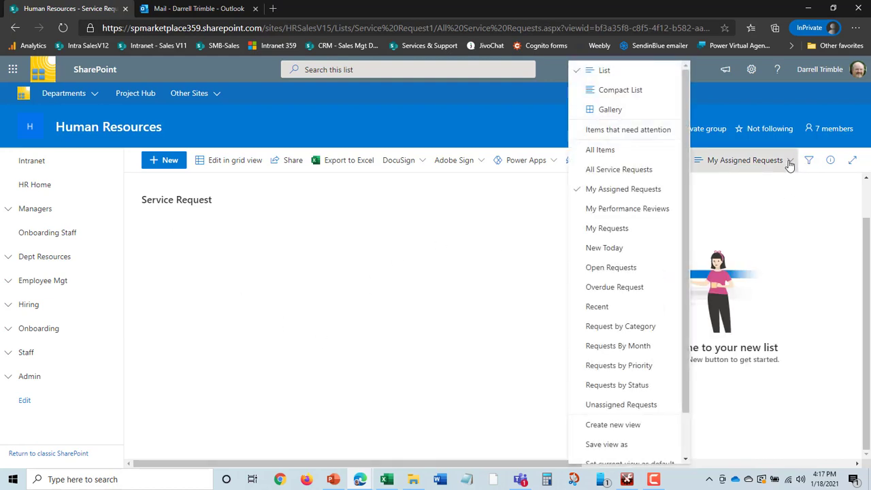
pyautogui.moveTo(619, 169)
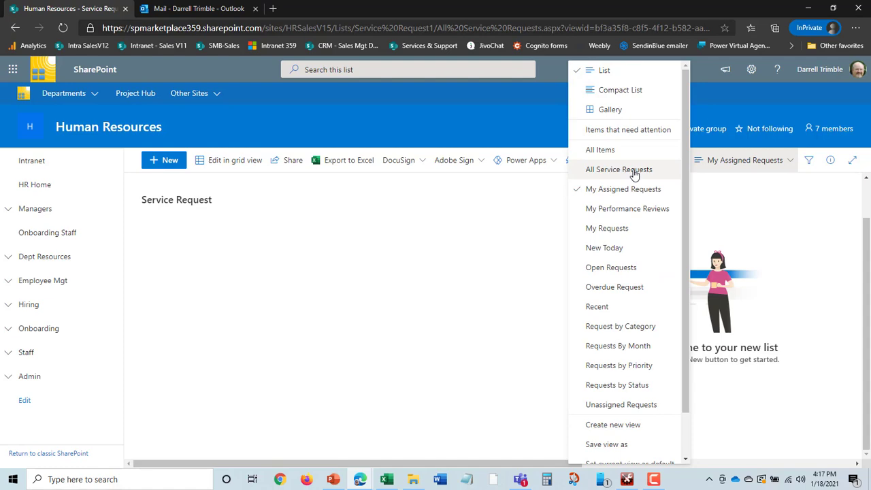
pyautogui.click(618, 169)
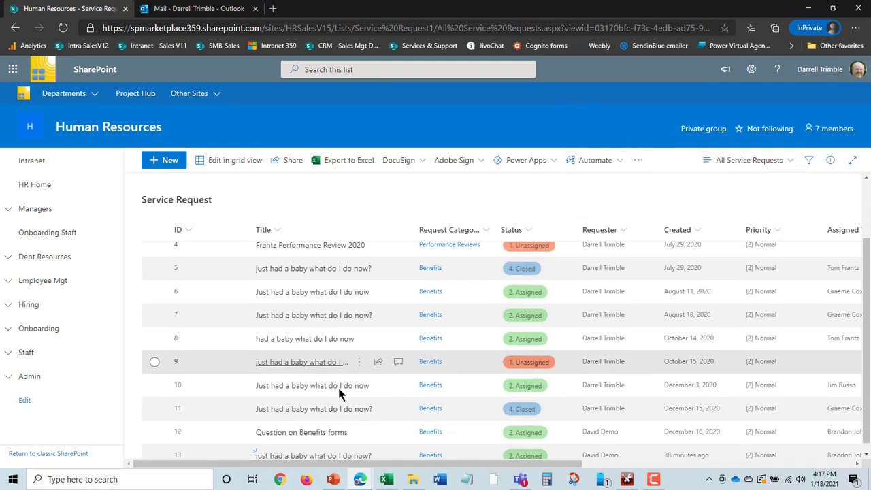
# Step: Scroll the list to the top and bring up the Request Category column's sort and filter options
pyautogui.scroll(3)
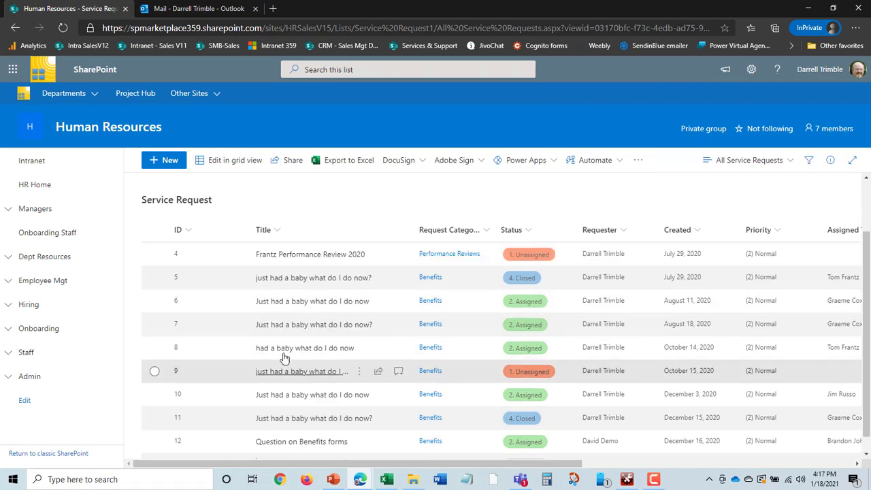
pyautogui.scroll(-3)
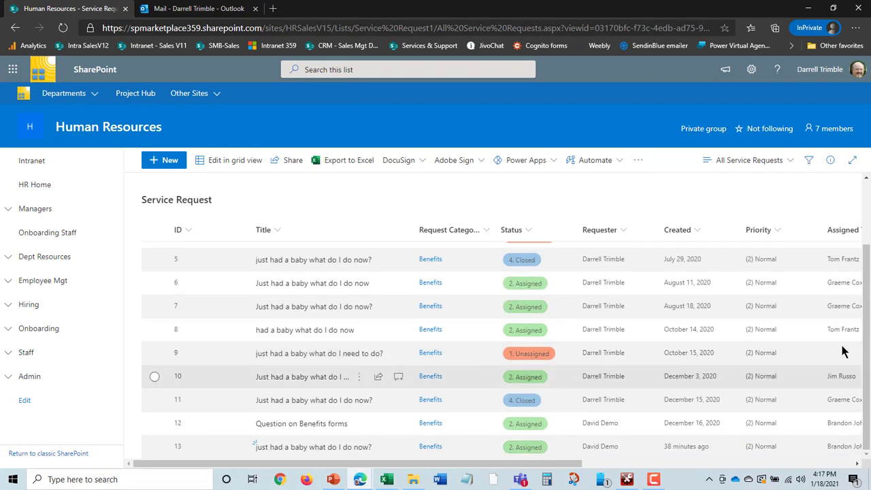
pyautogui.moveTo(801, 315)
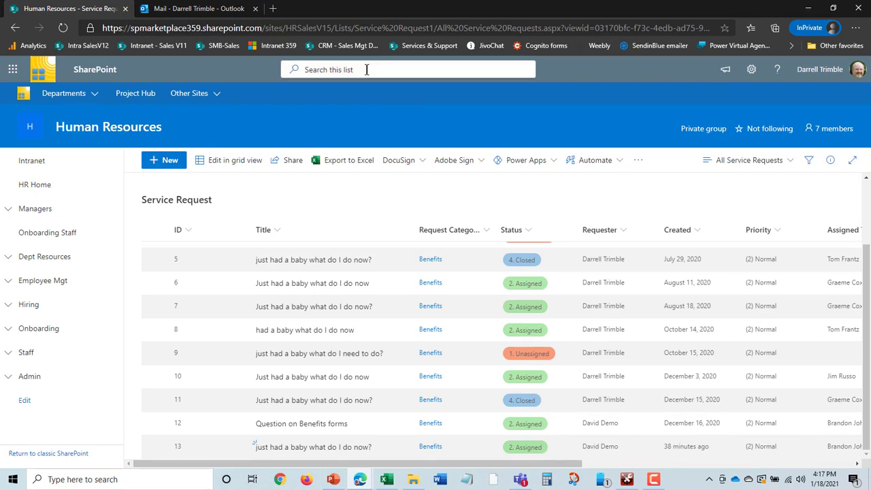
pyautogui.write('br')
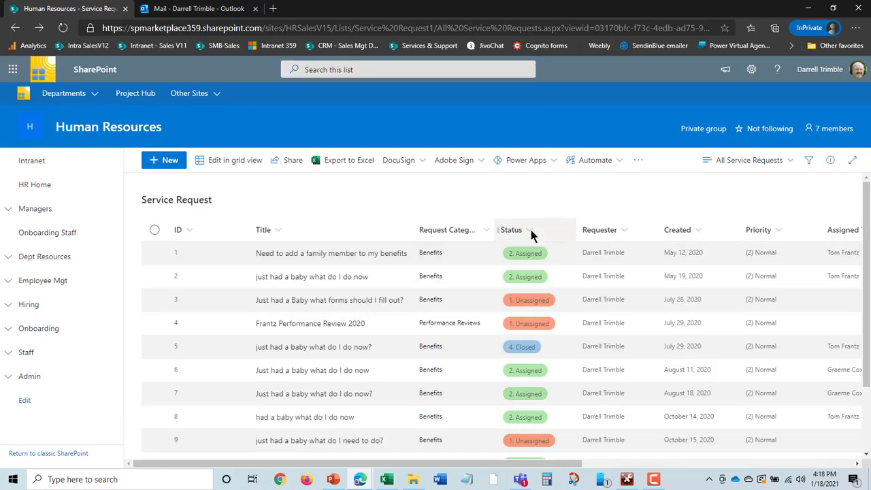
pyautogui.moveTo(452, 228)
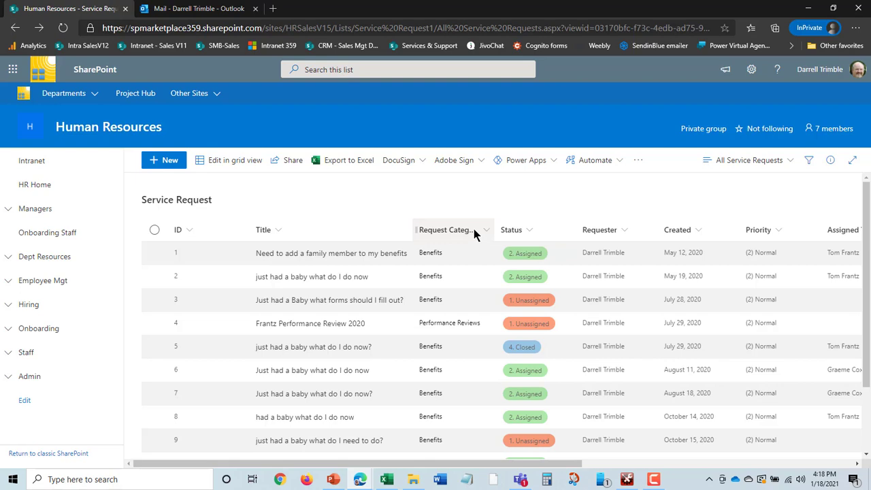
pyautogui.moveTo(487, 237)
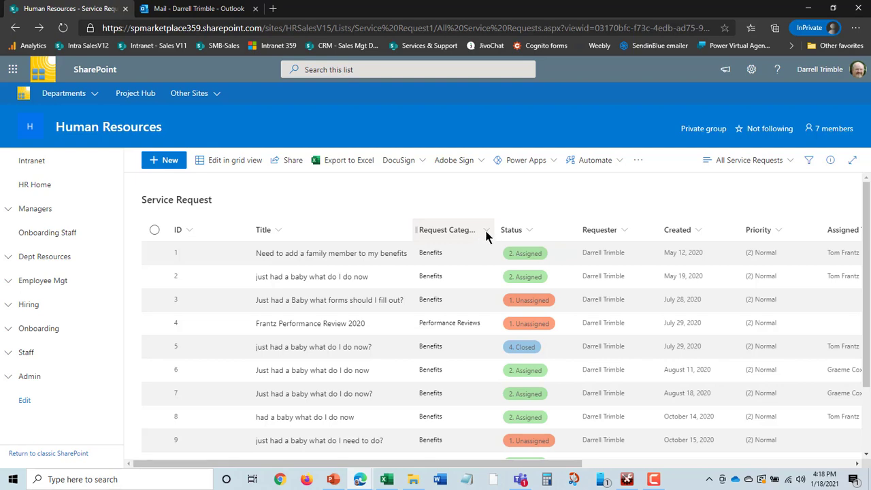
pyautogui.click(485, 229)
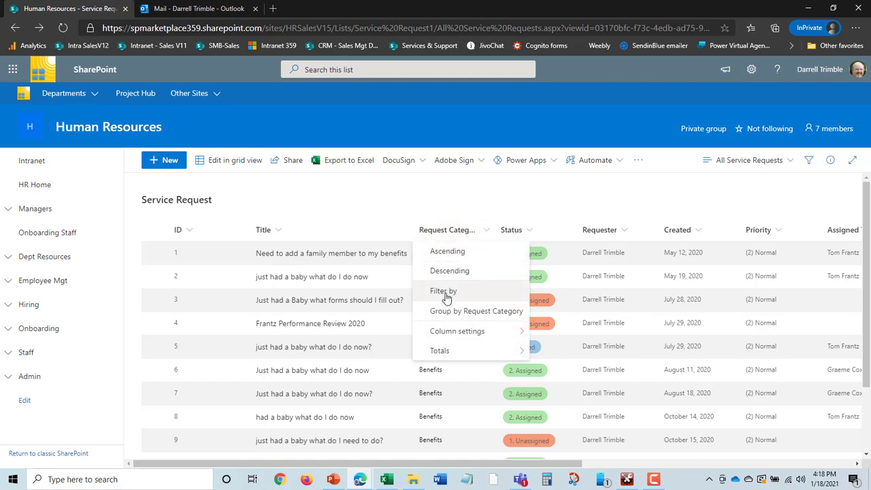
# Step: Filter the Service Request list by Request Category to show only Benefits requests
pyautogui.click(444, 292)
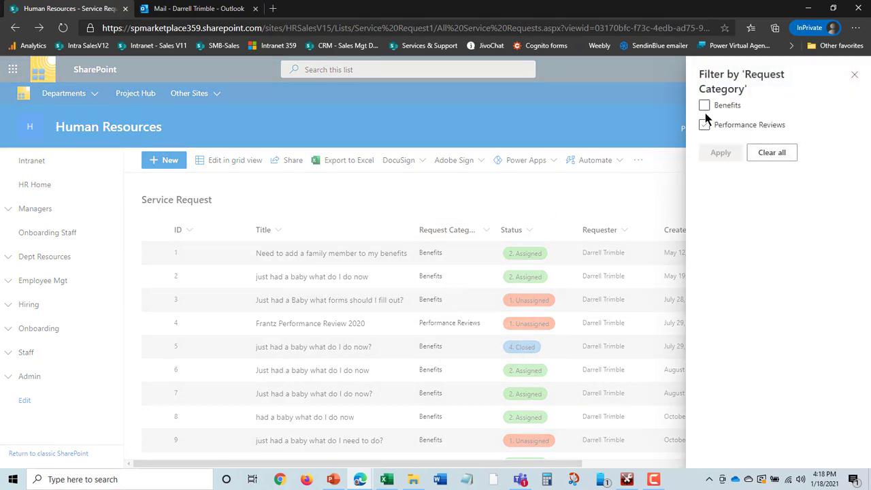
pyautogui.click(721, 153)
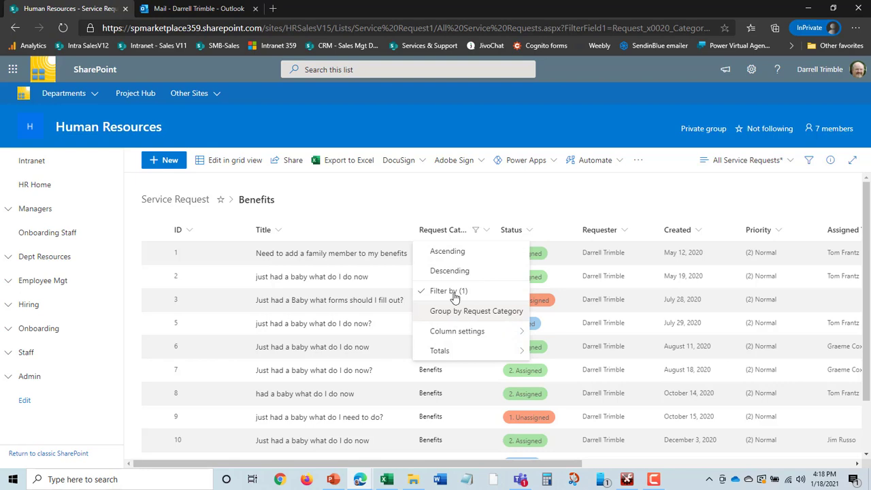
pyautogui.click(450, 291)
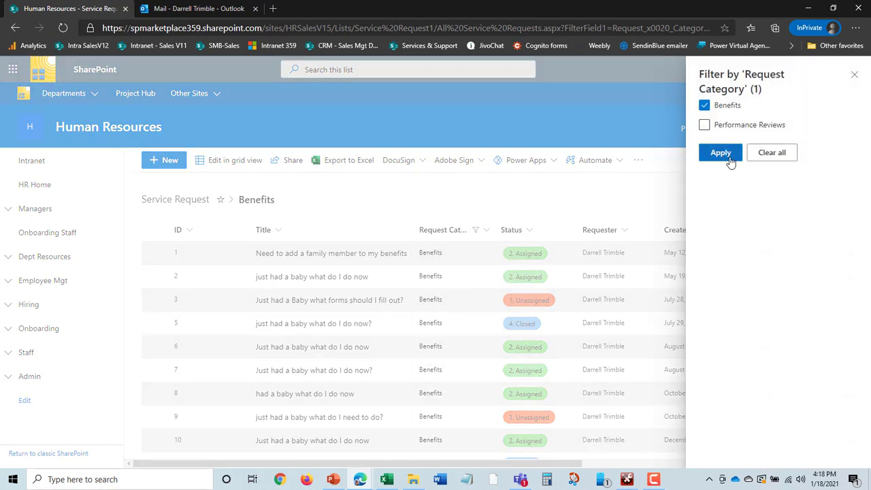
pyautogui.click(705, 105)
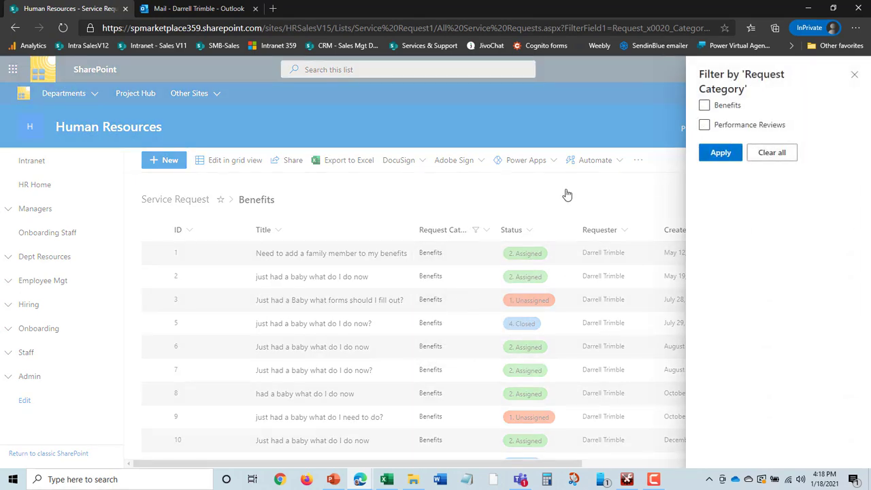
pyautogui.click(855, 73)
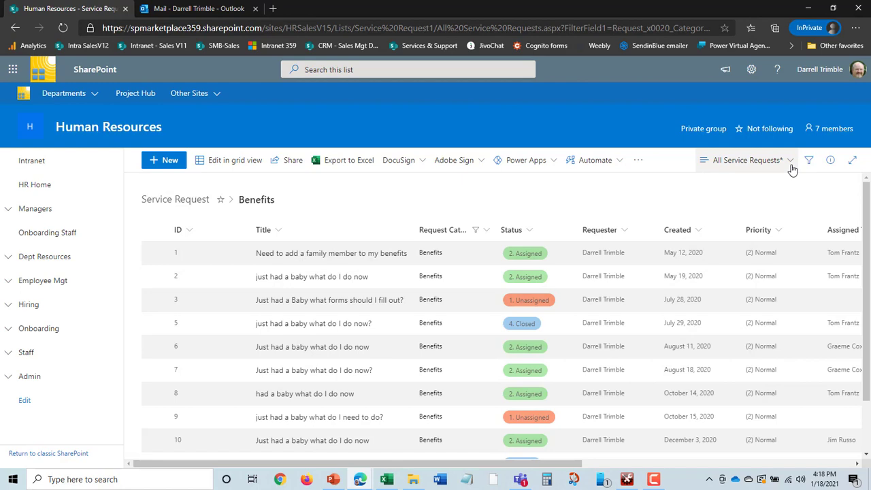
pyautogui.moveTo(789, 160)
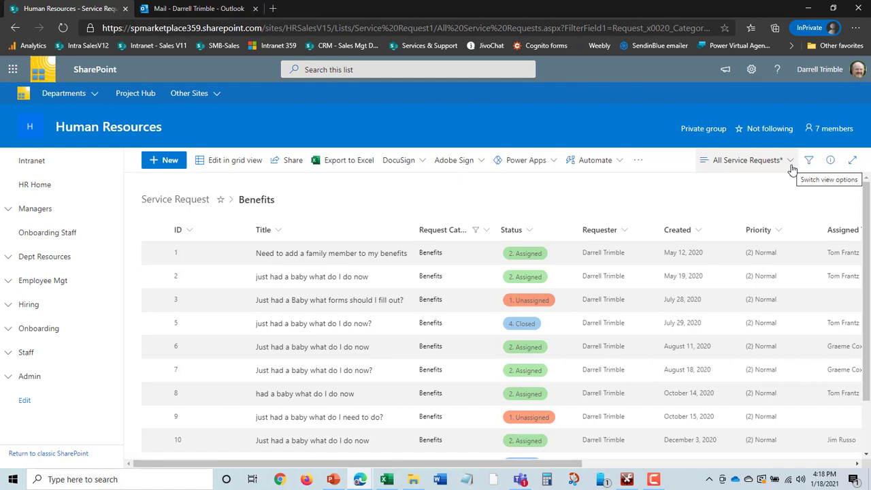
pyautogui.moveTo(351, 407)
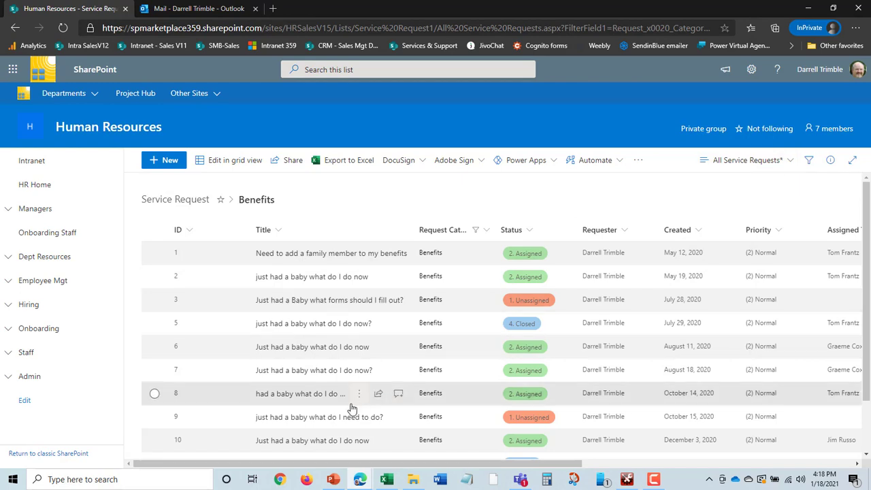
# Step: Select request 13 'Question on Benefits forms' in the Benefits-filtered list
pyautogui.scroll(-3)
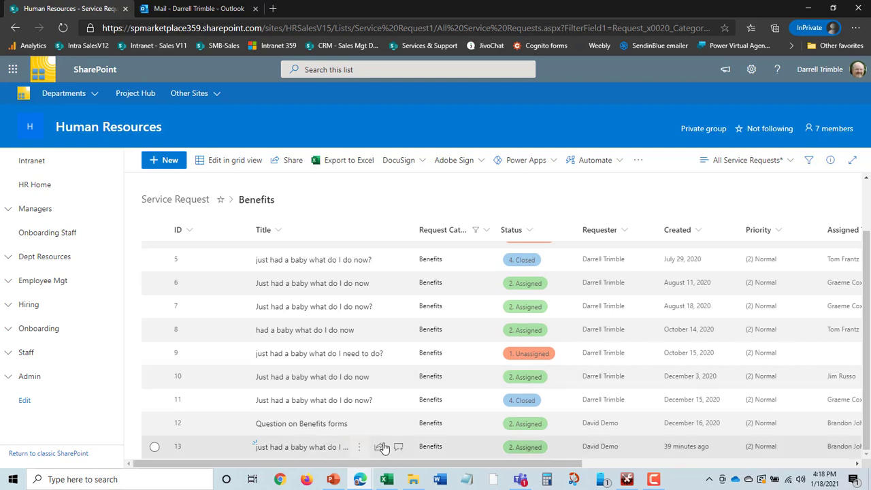
pyautogui.moveTo(316, 447)
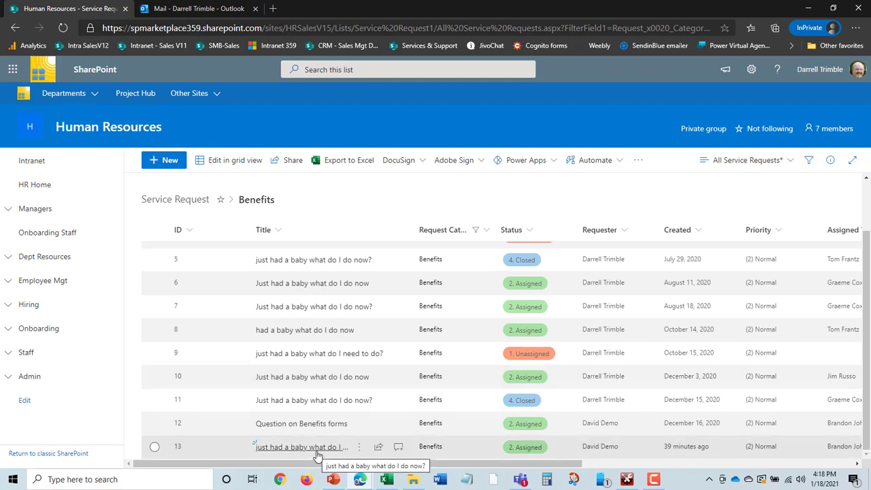
pyautogui.moveTo(308, 458)
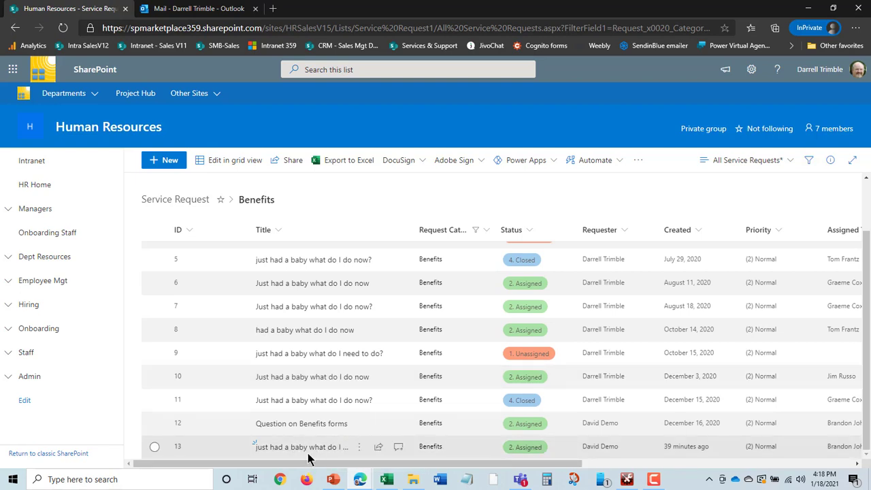
pyautogui.moveTo(303, 446)
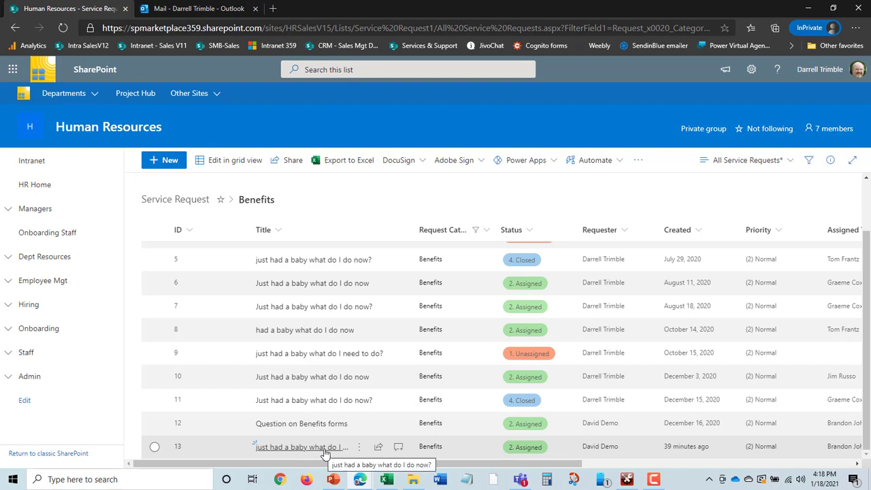
pyautogui.moveTo(619, 452)
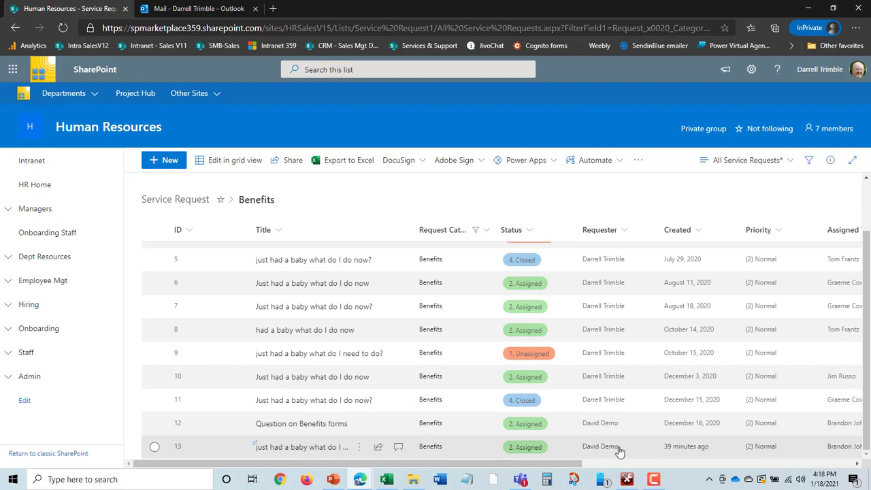
pyautogui.moveTo(320, 449)
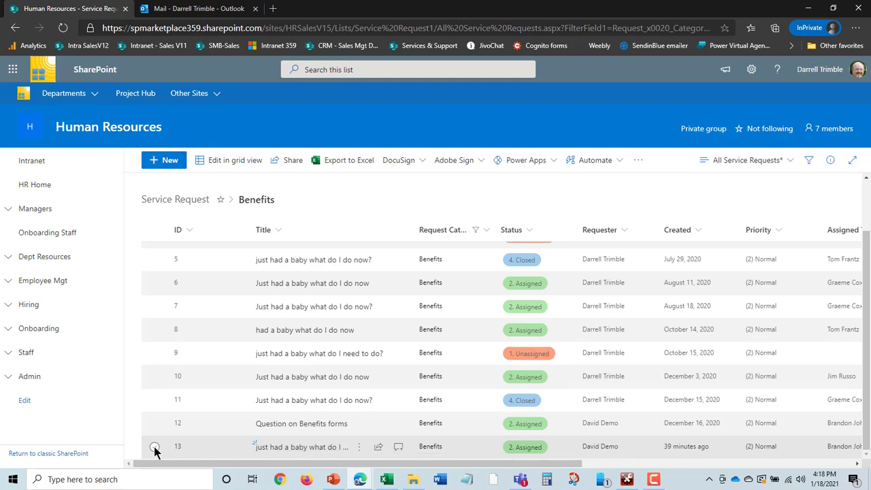
pyautogui.click(155, 447)
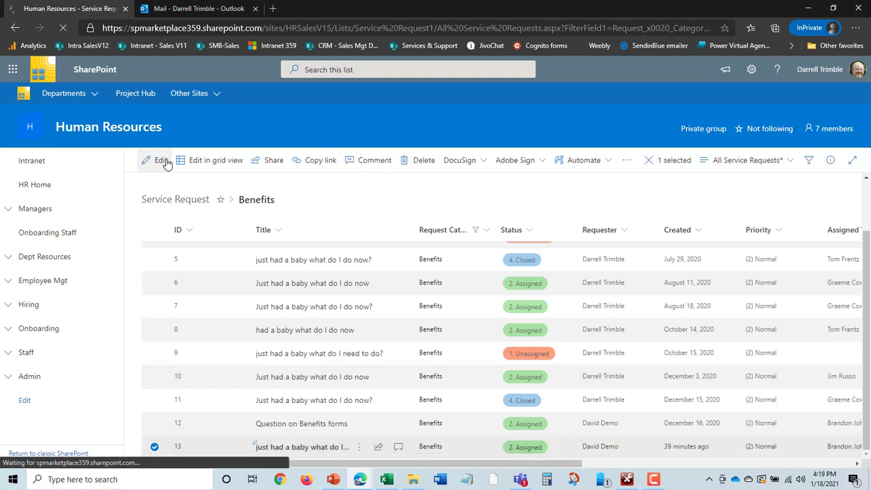
# Step: Edit request 13 and enter the worklog entry 'Sent out correct forms'
pyautogui.click(161, 161)
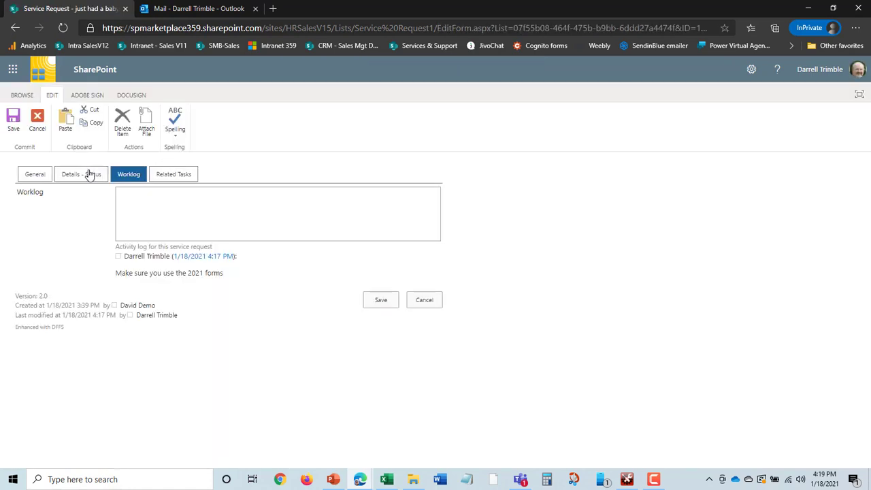
pyautogui.moveTo(175, 301)
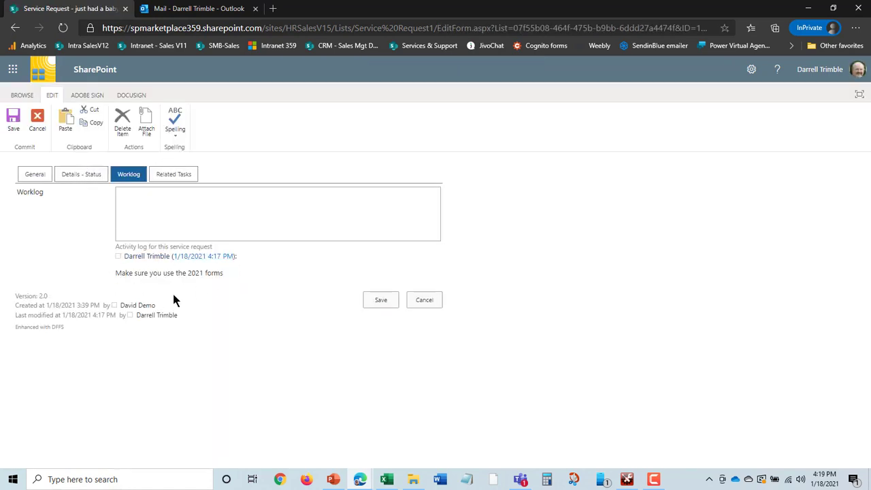
pyautogui.click(82, 174)
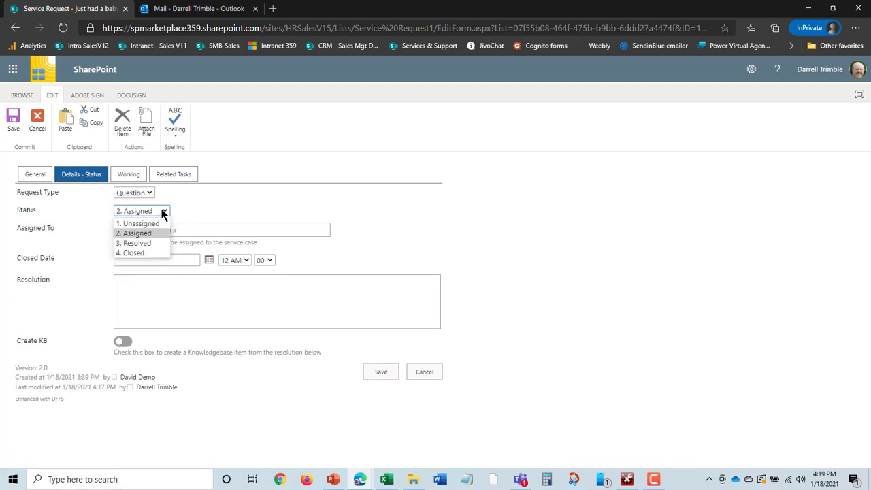
pyautogui.click(128, 174)
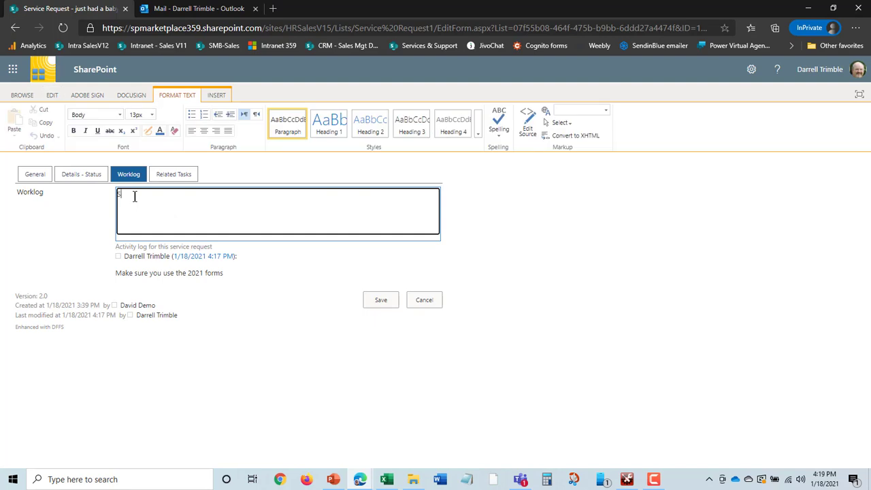
pyautogui.write('Sent out cor')
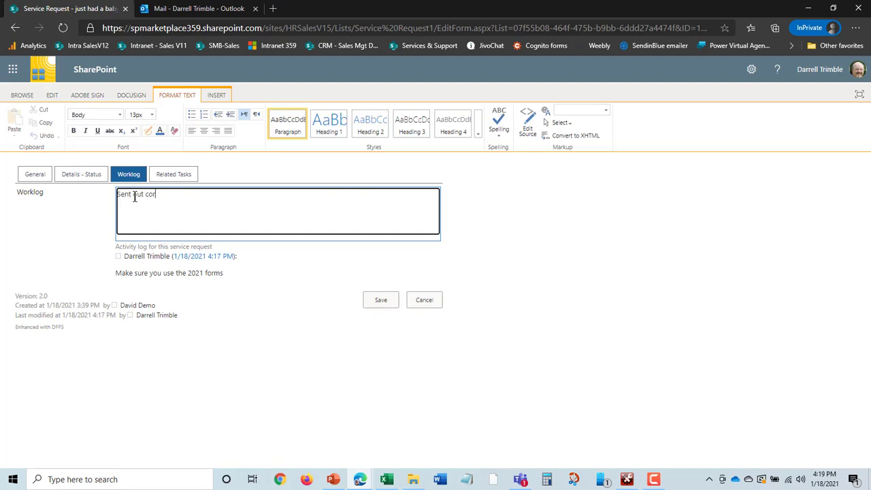
pyautogui.write('rect forms')
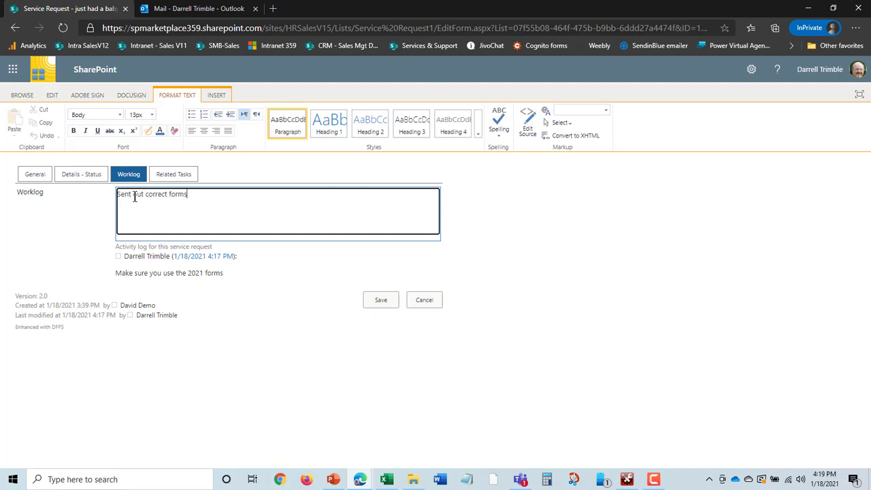
pyautogui.click(81, 174)
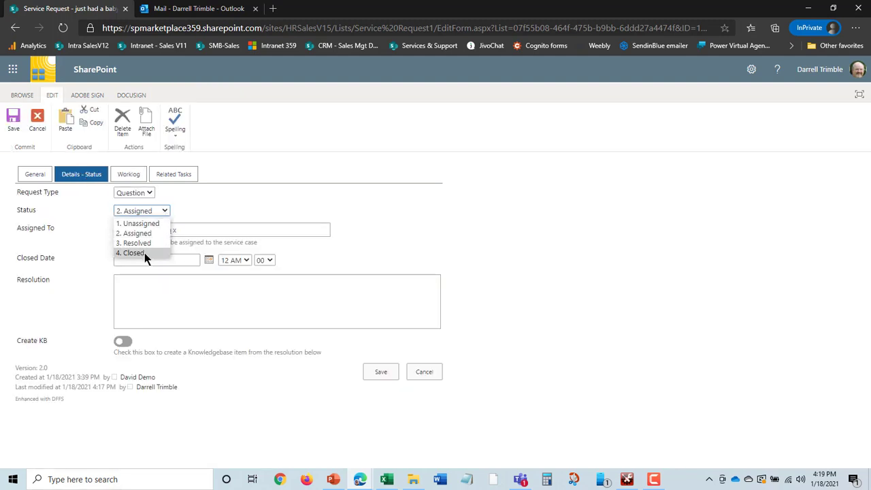
# Step: Set status to 4. Closed with resolution 'sent forms to employee' and save
pyautogui.click(131, 252)
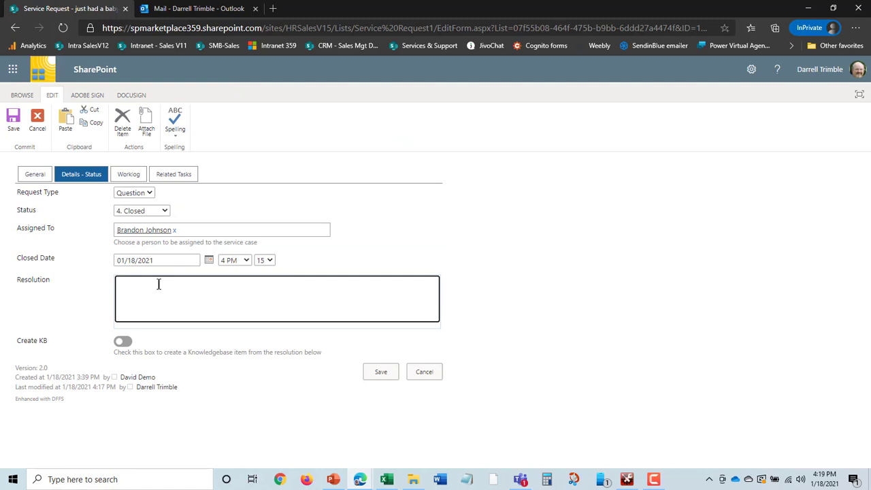
pyautogui.write('sent forms to empl')
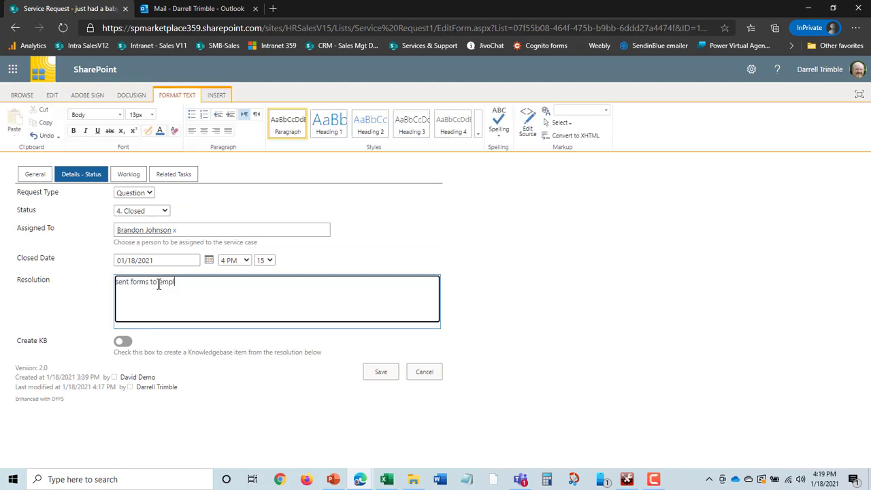
pyautogui.write('oyee')
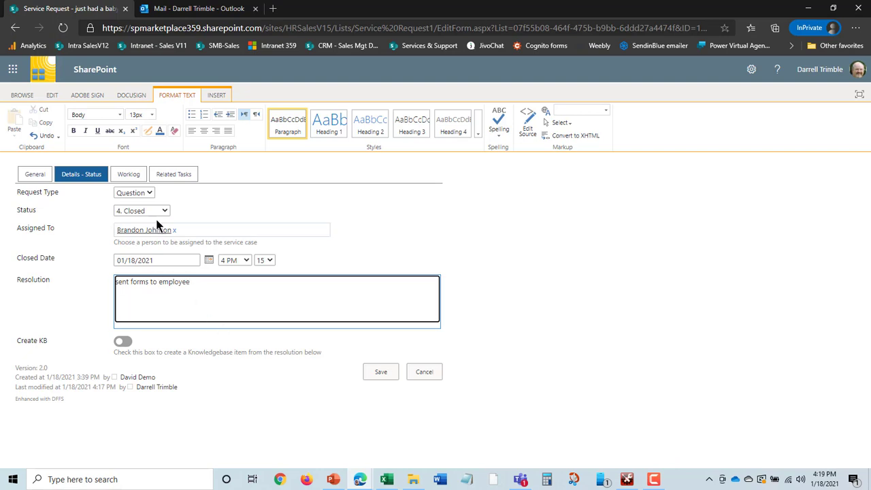
pyautogui.moveTo(425, 371)
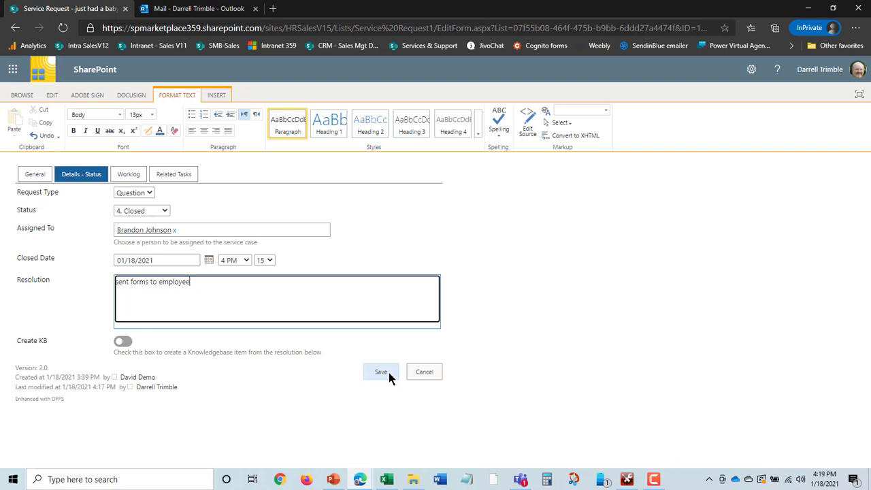
pyautogui.click(381, 372)
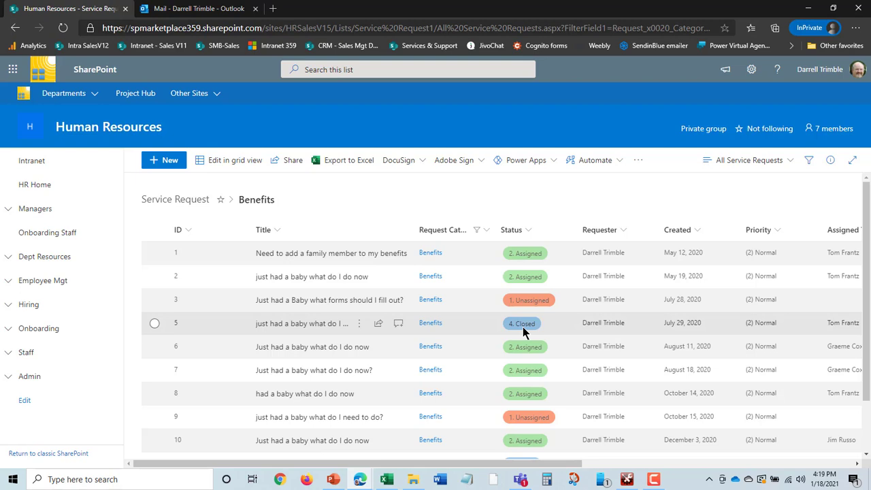
pyautogui.moveTo(569, 403)
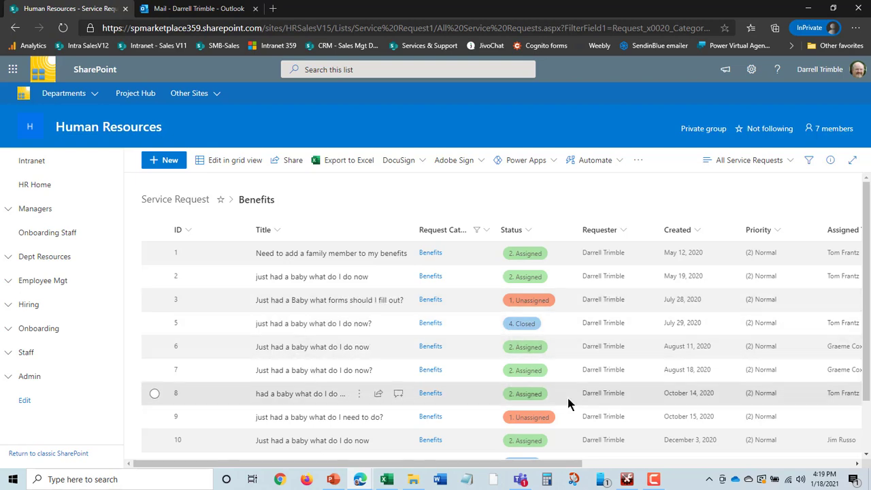
pyautogui.moveTo(713, 387)
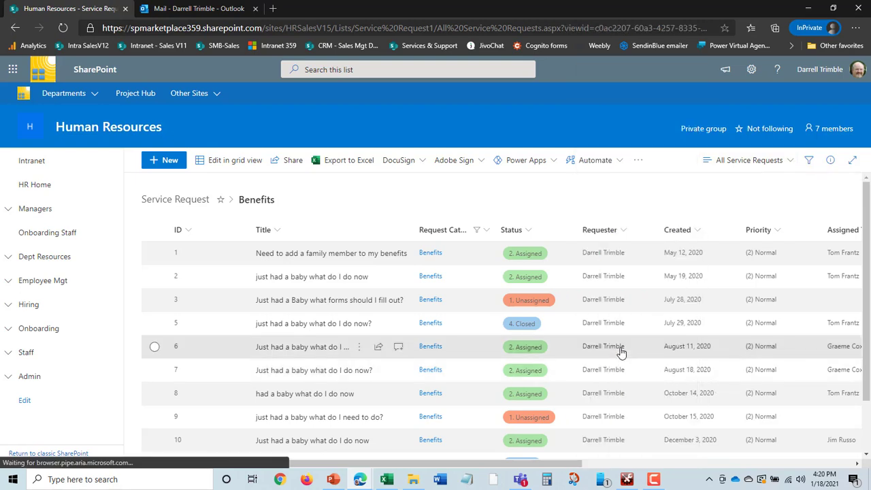
# Step: Switch to the Requests By Month view, expand 2020-05 May, then open the HR Service Requests Power BI dashboard from the portal home
pyautogui.click(751, 161)
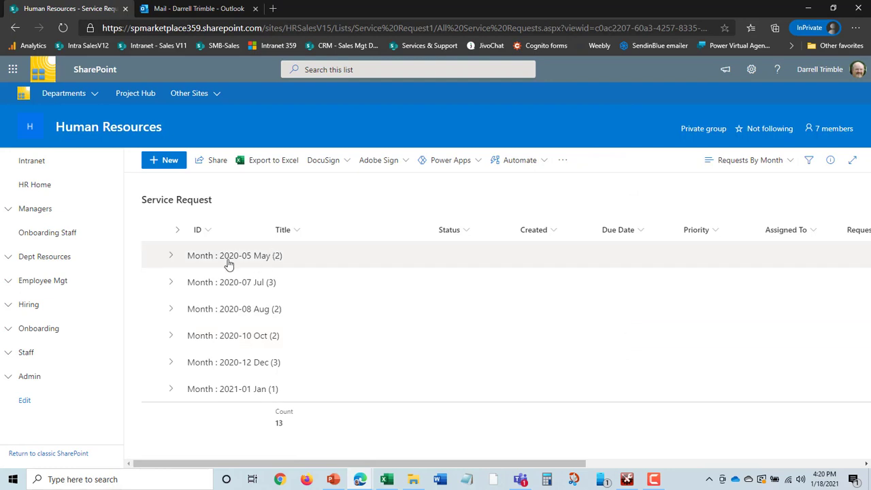
pyautogui.click(172, 256)
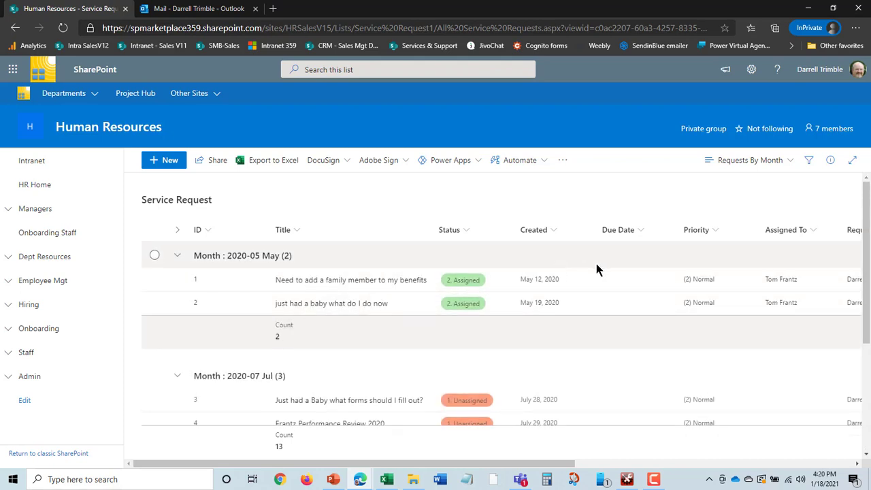
pyautogui.moveTo(689, 202)
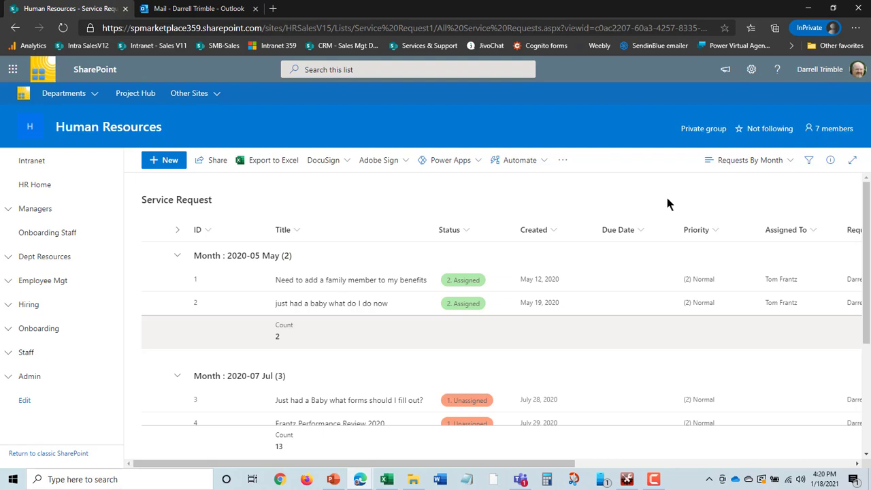
pyautogui.moveTo(532, 190)
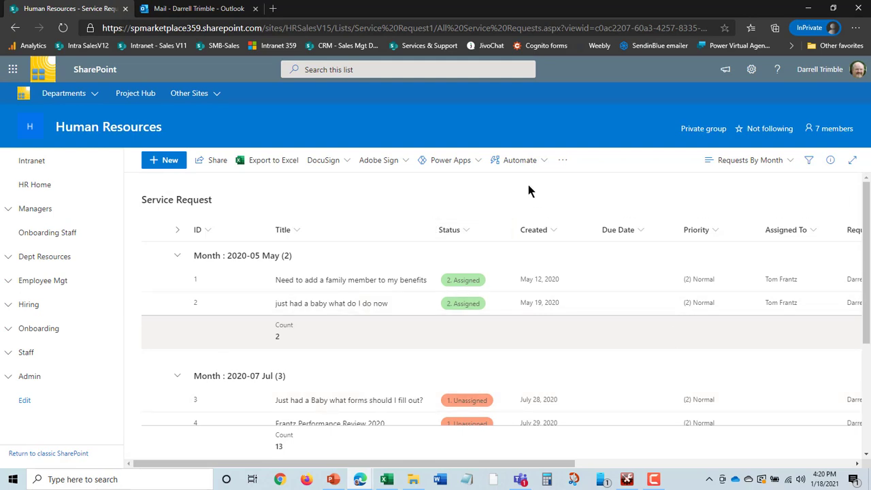
pyautogui.moveTo(30, 128)
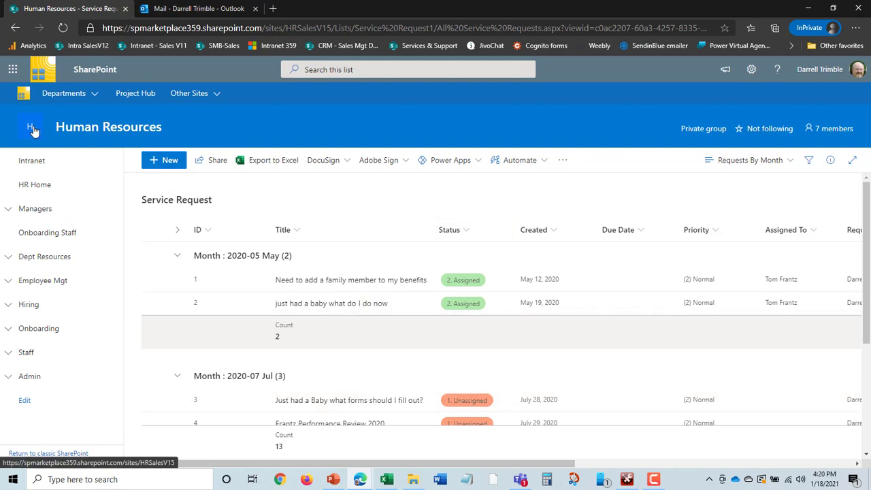
pyautogui.click(36, 185)
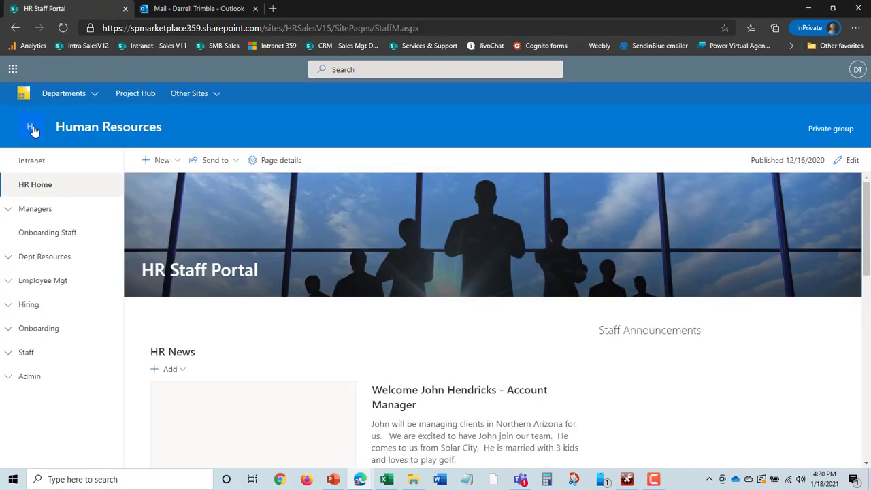
pyautogui.click(198, 9)
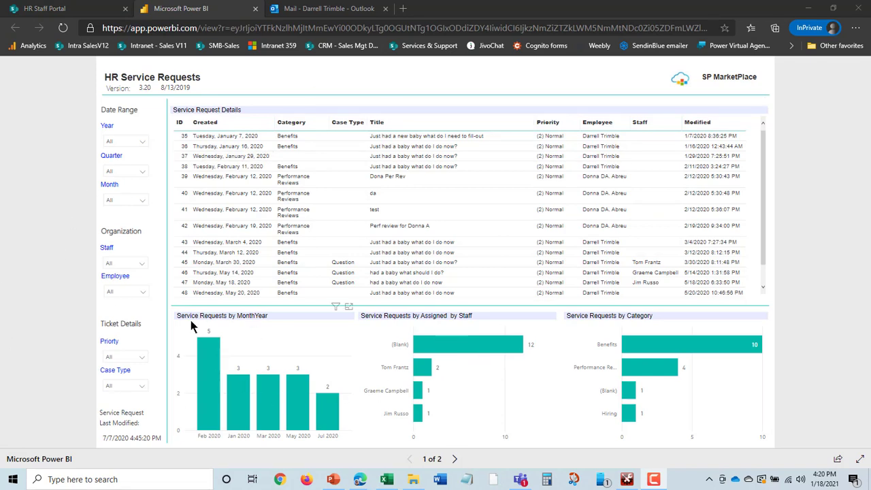
pyautogui.moveTo(662, 374)
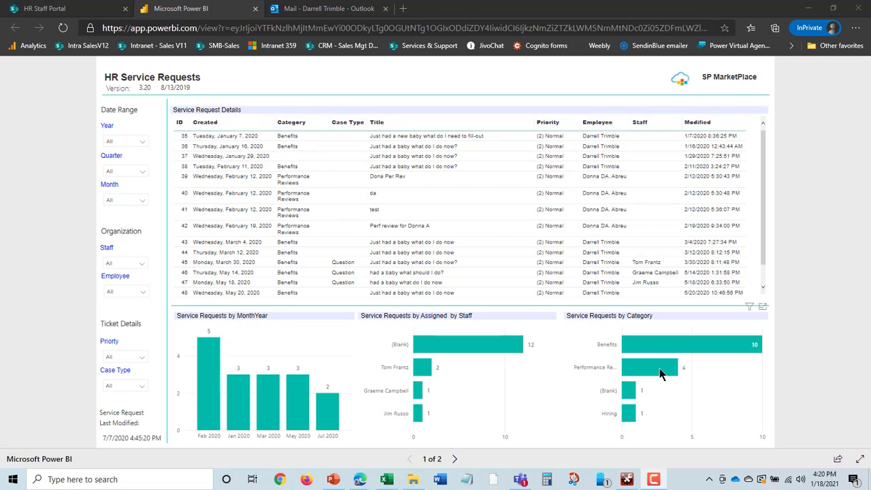
pyautogui.moveTo(302, 406)
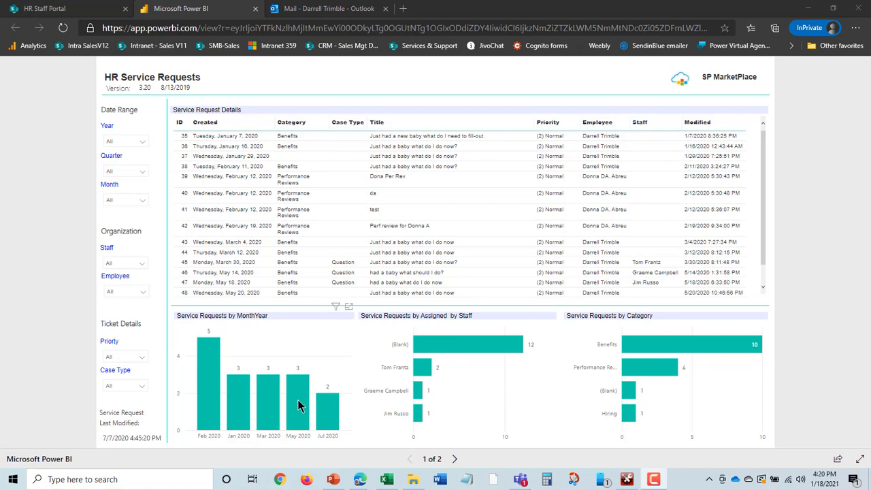
# Step: Cross-filter the HR Service Requests report to May 2020 via the Service Requests by MonthYear chart
pyautogui.click(297, 409)
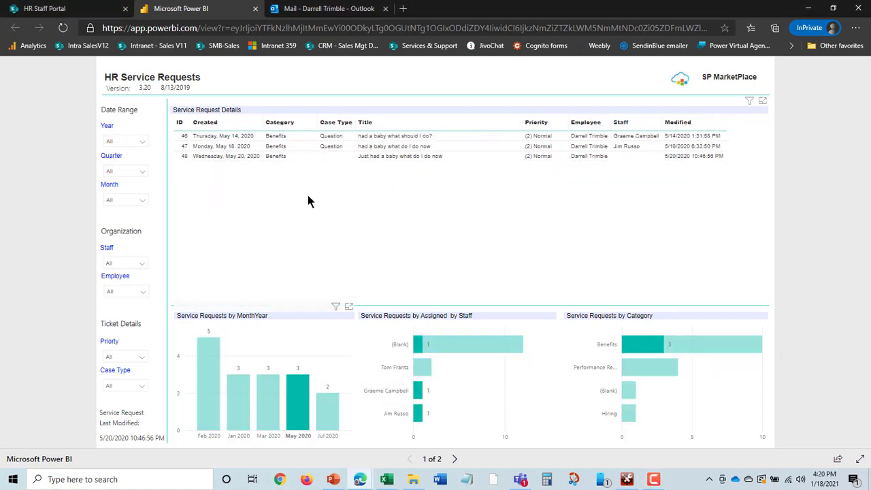
pyautogui.moveTo(321, 211)
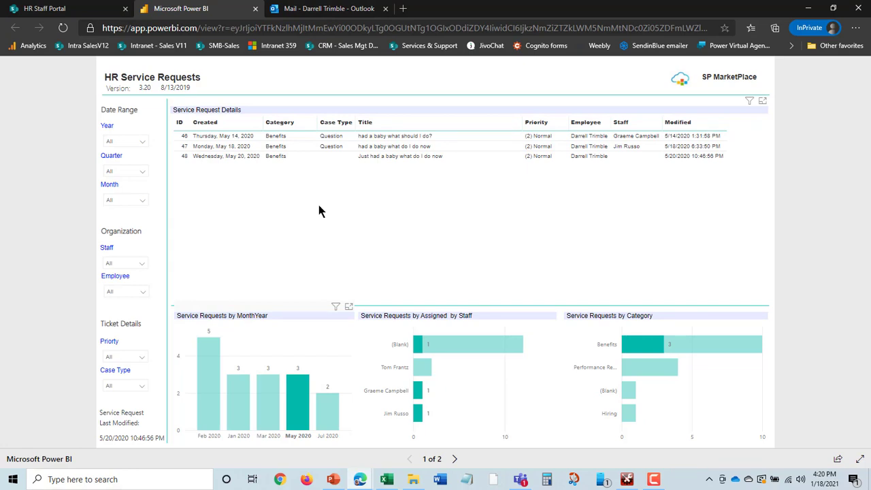
pyautogui.moveTo(468, 421)
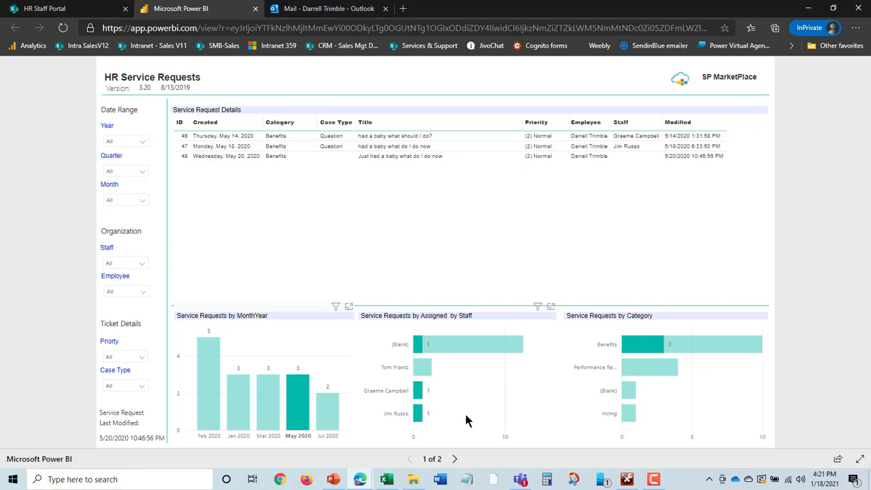